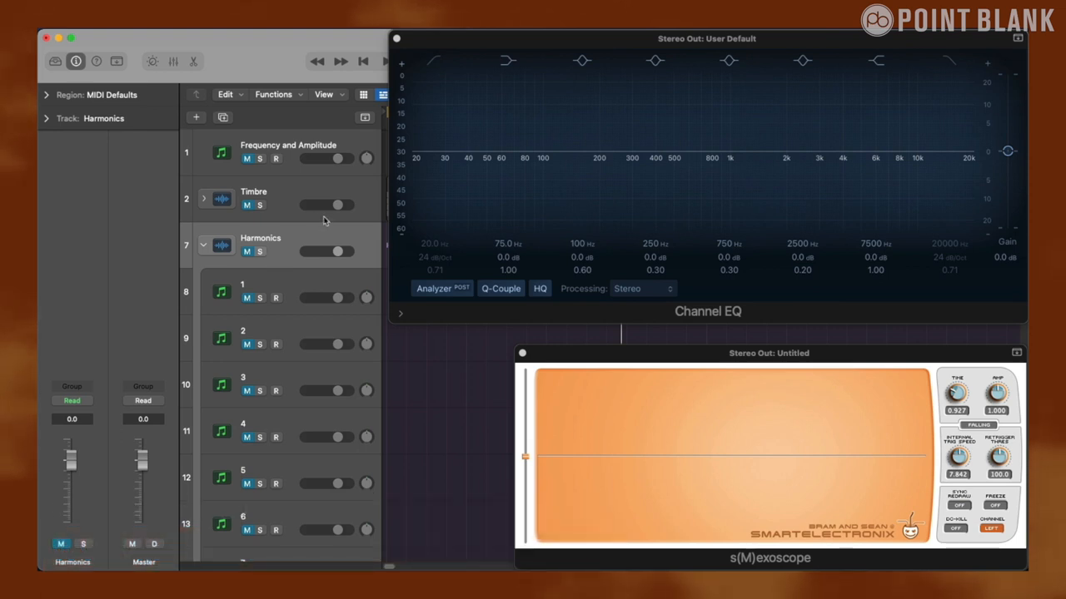
{"action": "mouse_move", "coordinate": [310, 236]}
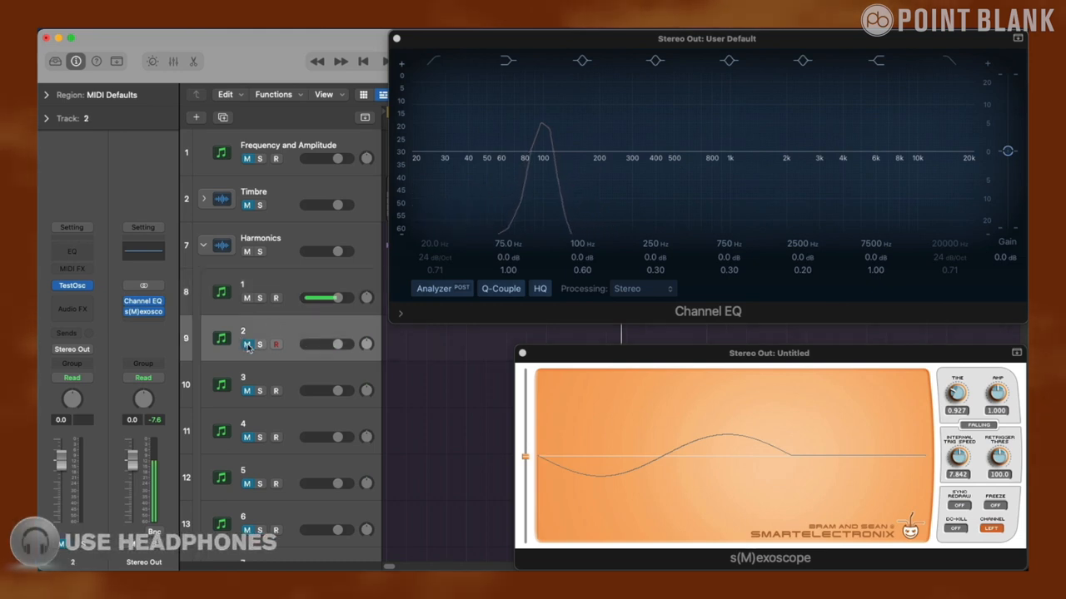
Unmute the harmonic tracks one by one down the track list, building the harmonic series on the analyzer and oscilloscope
{"action": "left_click", "coordinate": [276, 343]}
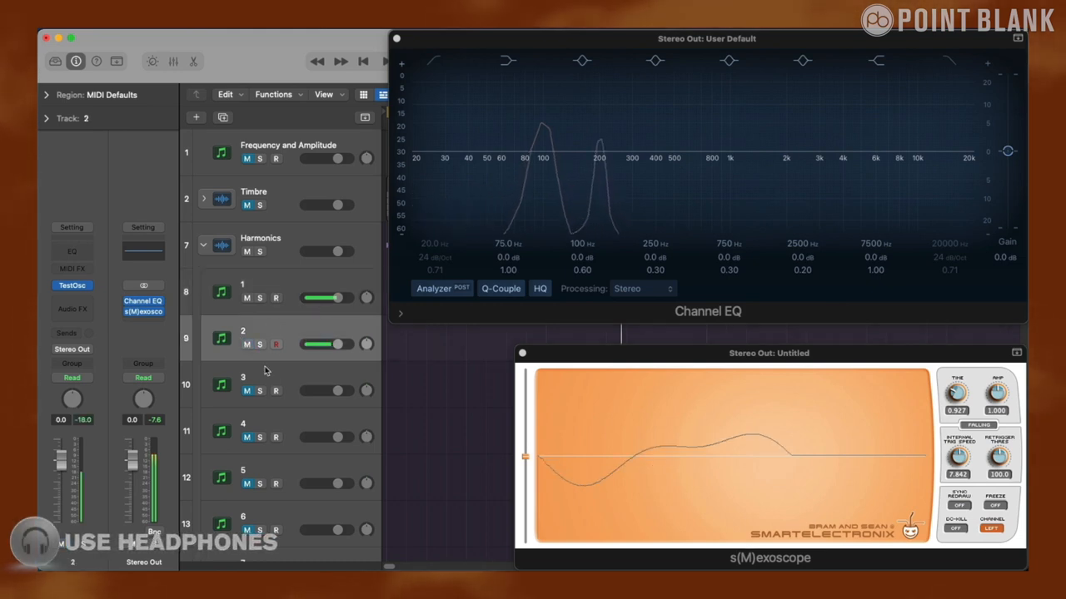
{"action": "scroll", "scroll_direction": "down", "scroll_amount": 3}
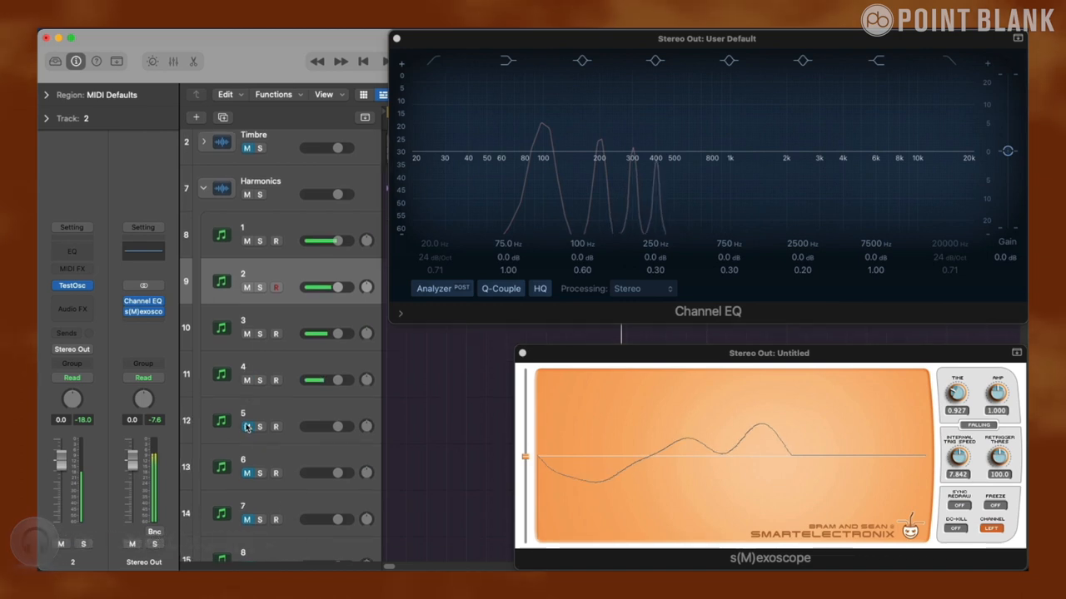
{"action": "scroll", "scroll_direction": "down", "scroll_amount": 3}
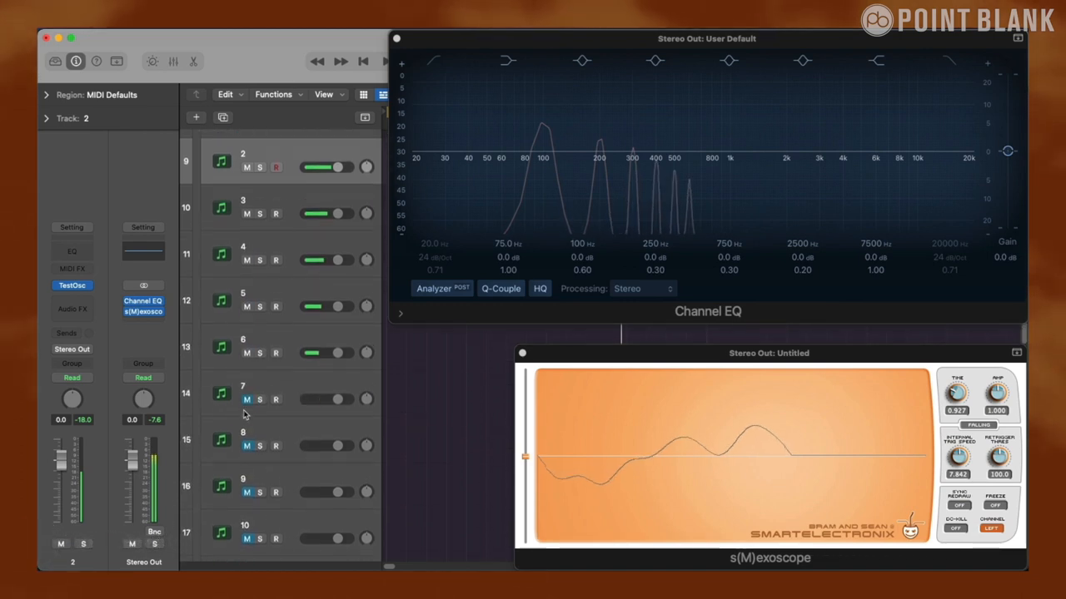
{"action": "scroll", "scroll_direction": "down", "scroll_amount": 3}
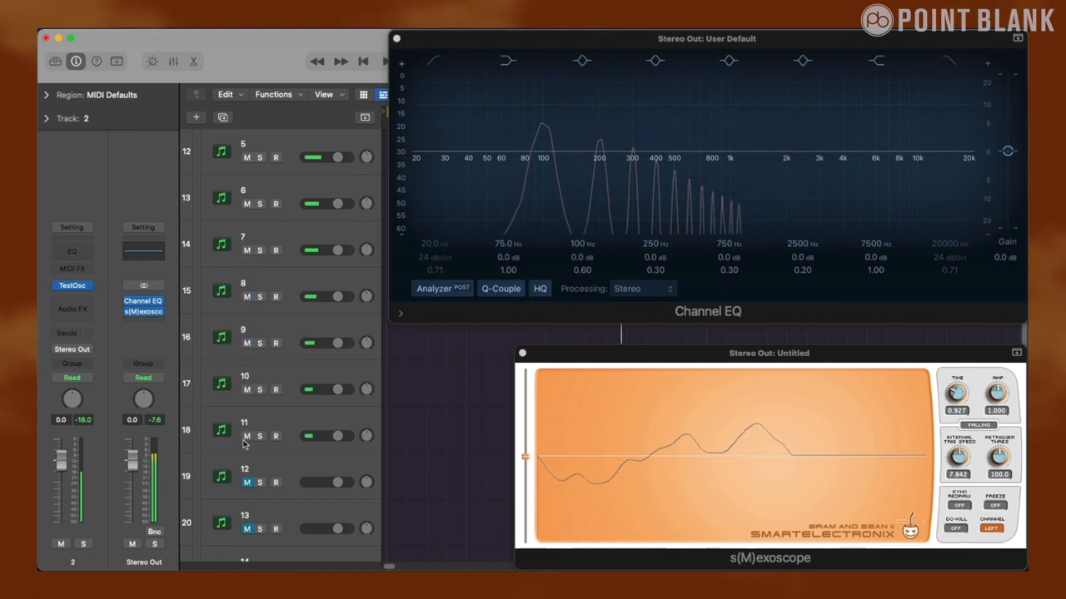
{"action": "scroll", "scroll_direction": "down", "scroll_amount": 3}
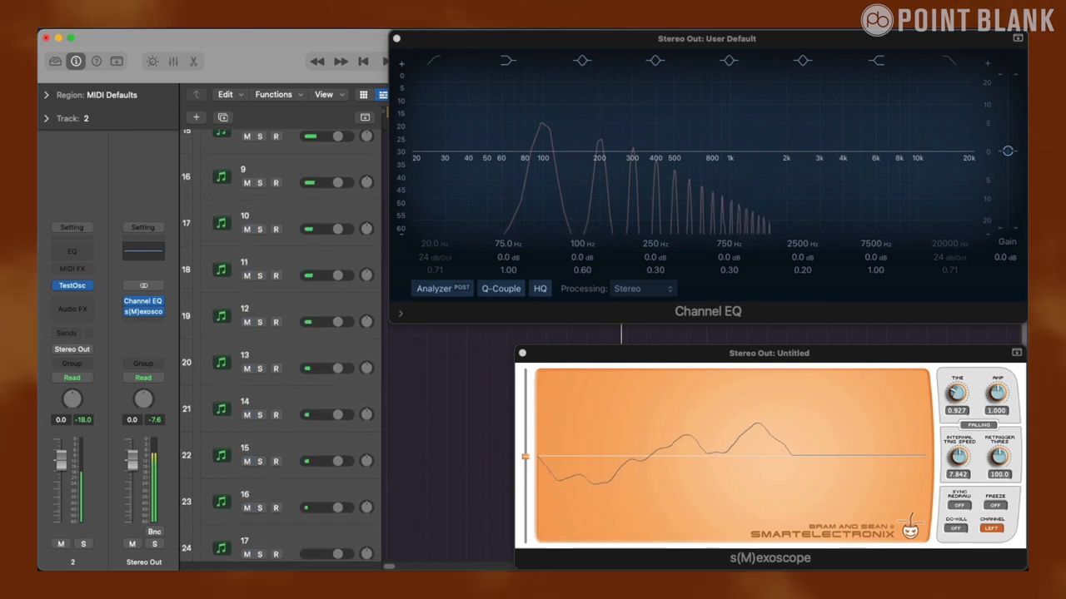
{"action": "scroll", "scroll_direction": "down", "scroll_amount": 3}
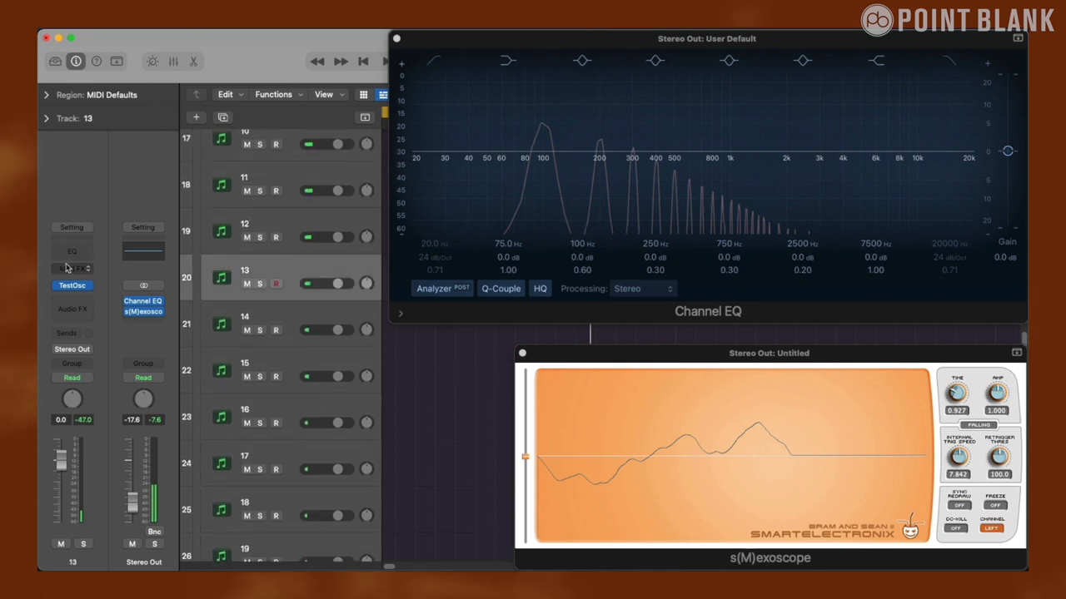
Adjust harmonic 13's Test Oscillator frequency and close its window
{"action": "left_click", "coordinate": [72, 285]}
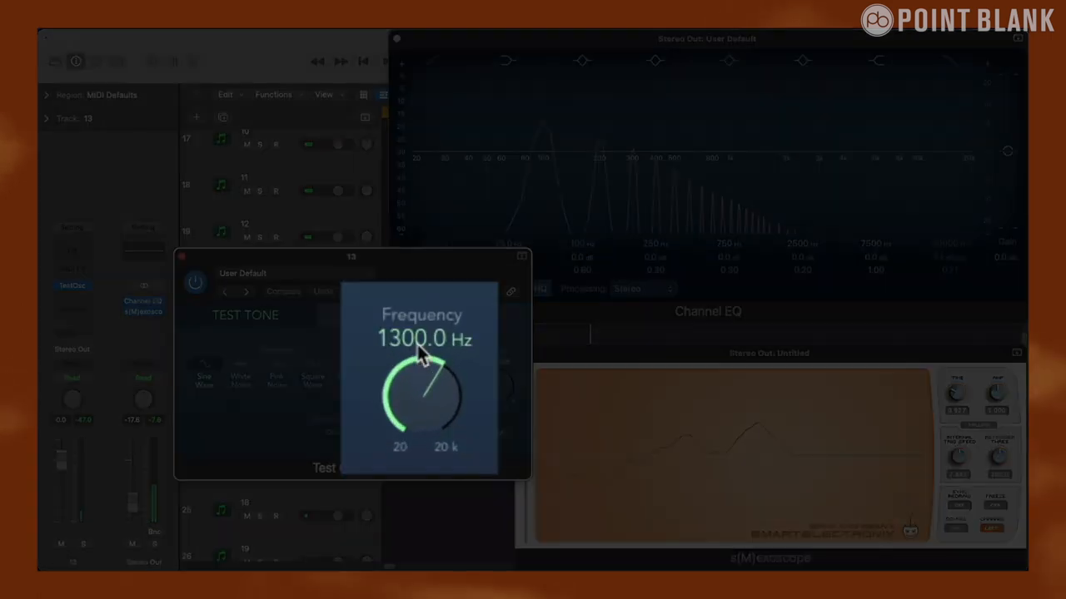
{"action": "mouse_move", "coordinate": [434, 398]}
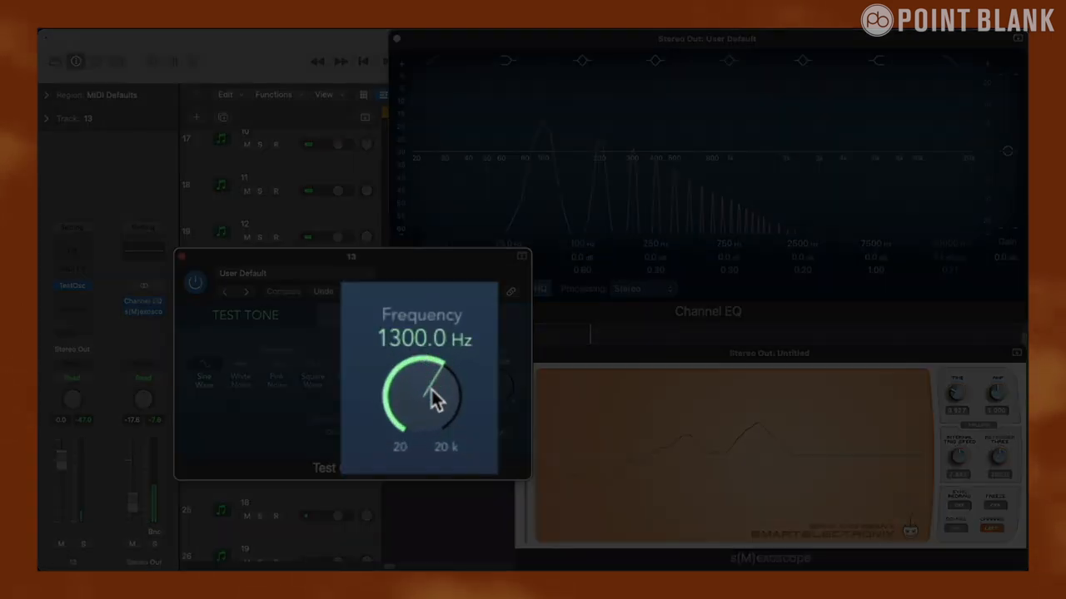
{"action": "left_click_drag", "start_coordinate": [433, 396], "coordinate": [437, 380]}
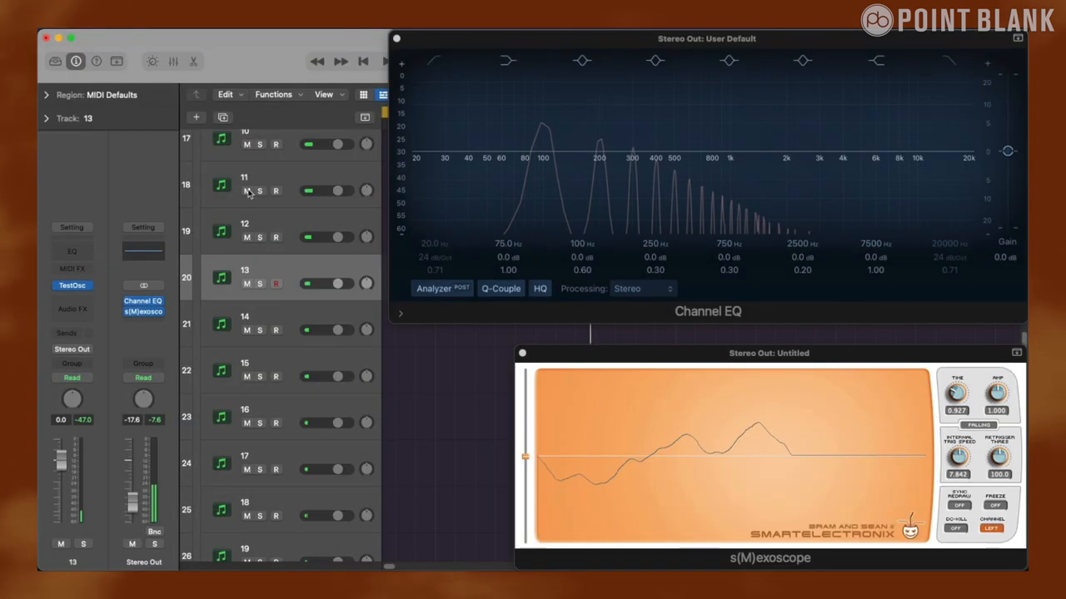
{"action": "left_click", "coordinate": [243, 189]}
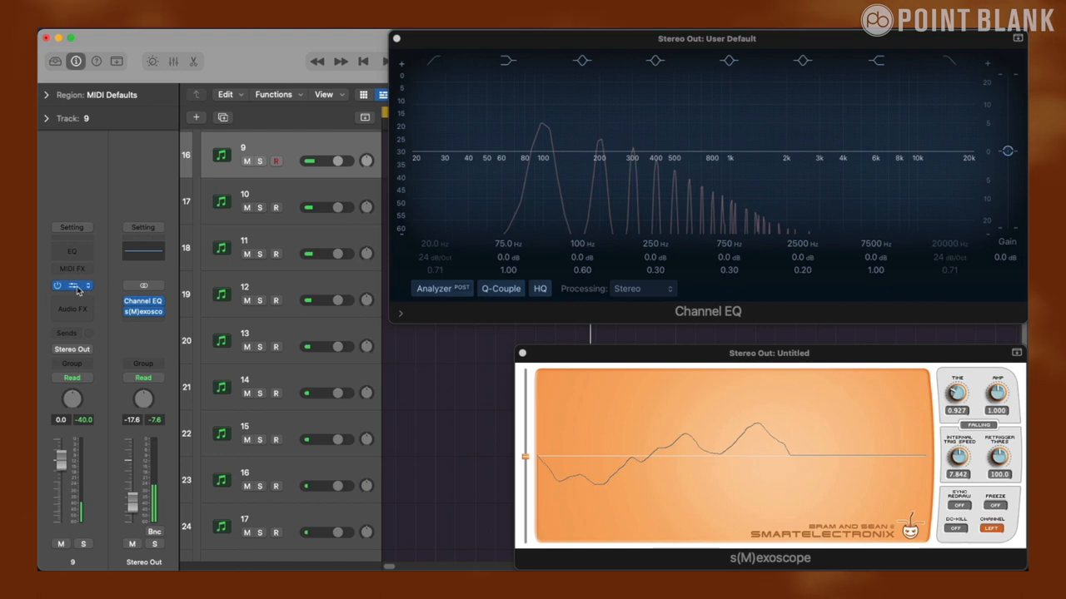
Check the Test Oscillator frequencies for harmonics 9, 7 and 5, adjusting harmonic 5's frequency knob
{"action": "left_click", "coordinate": [71, 286]}
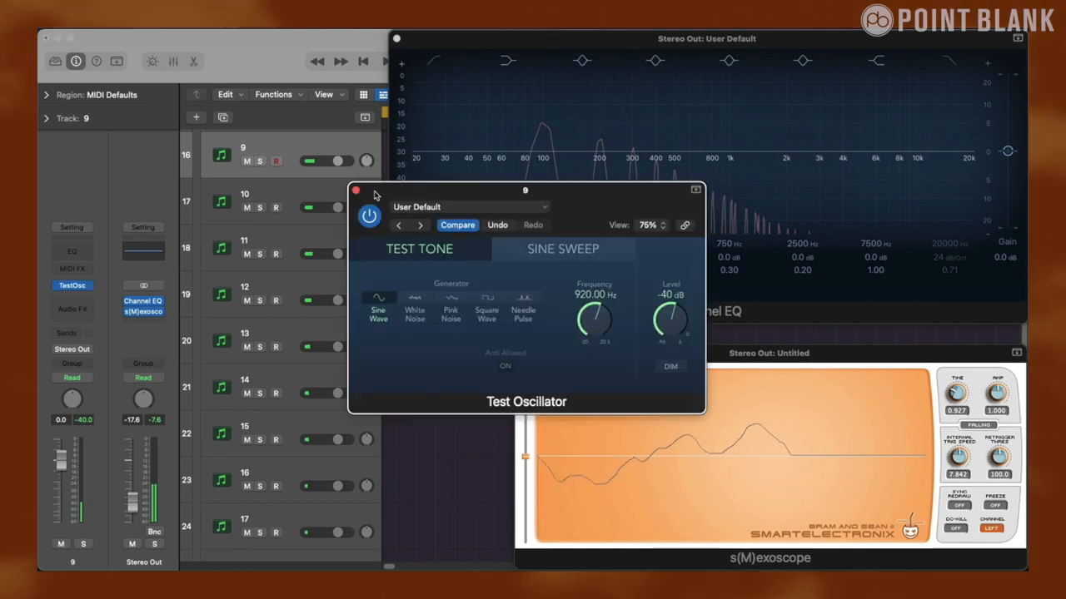
{"action": "left_click", "coordinate": [356, 191]}
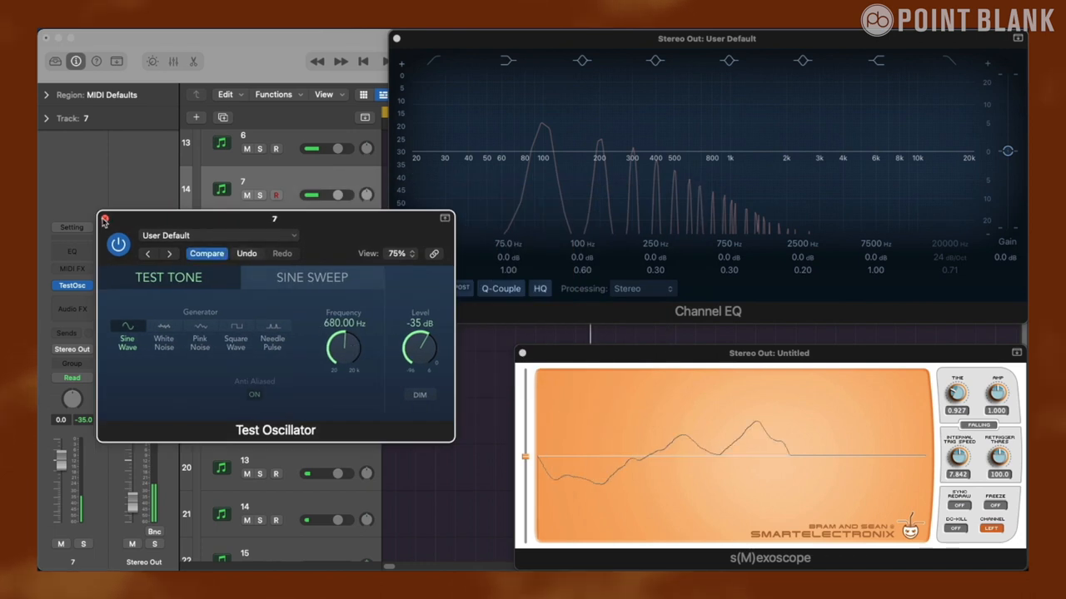
{"action": "left_click", "coordinate": [105, 218]}
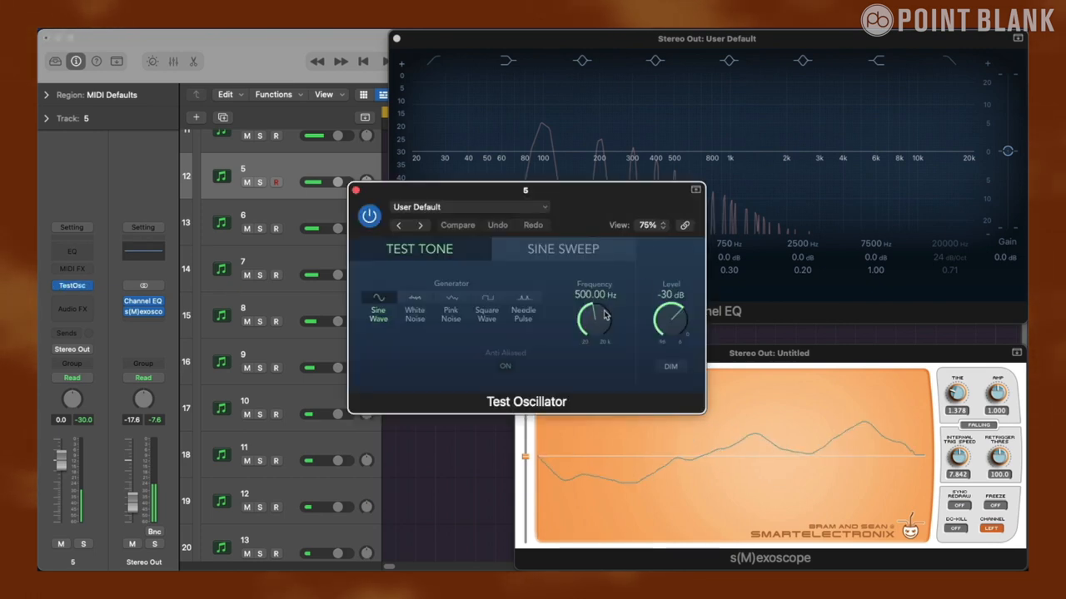
{"action": "left_click_drag", "start_coordinate": [593, 317], "coordinate": [598, 308]}
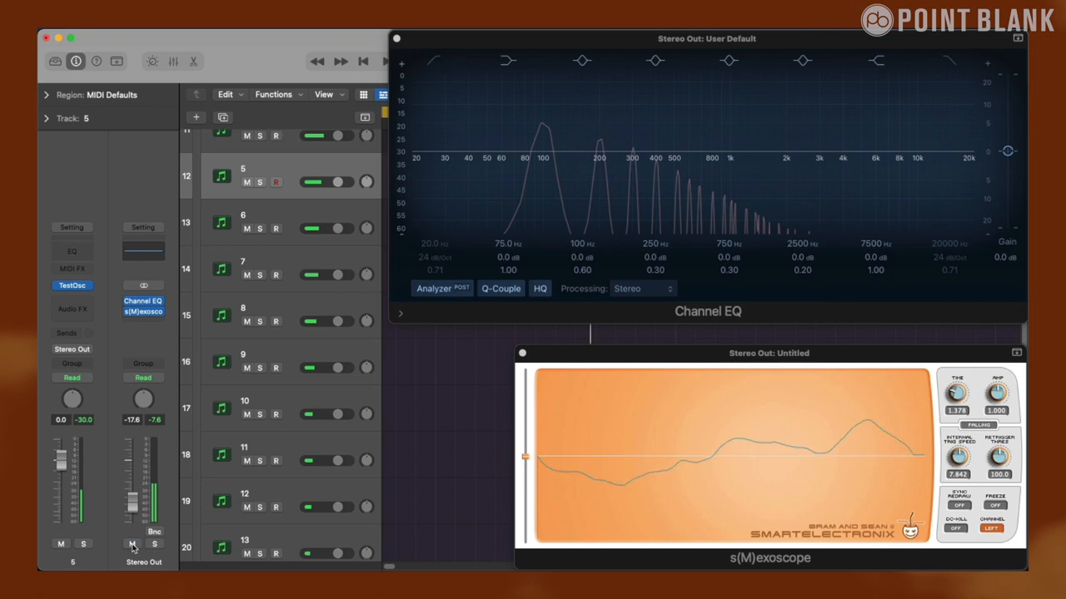
Lower harmonic 4's volume to about -1.8 dB, rebalance the other tracks, then bring up Alchemy on Inst 1
{"action": "scroll", "scroll_direction": "up", "scroll_amount": 3}
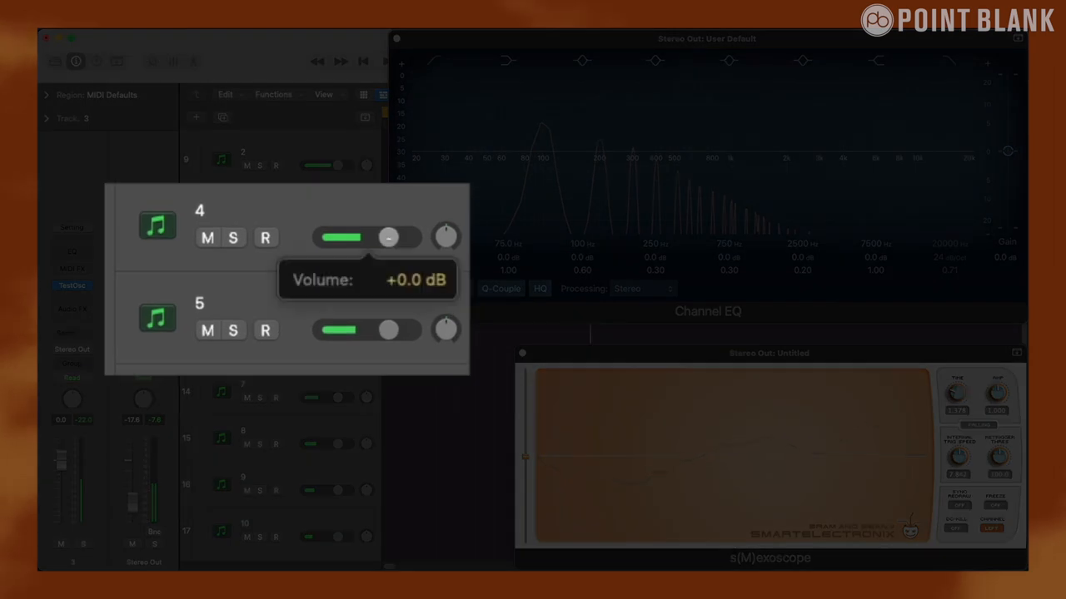
{"action": "left_click_drag", "start_coordinate": [390, 239], "coordinate": [380, 238]}
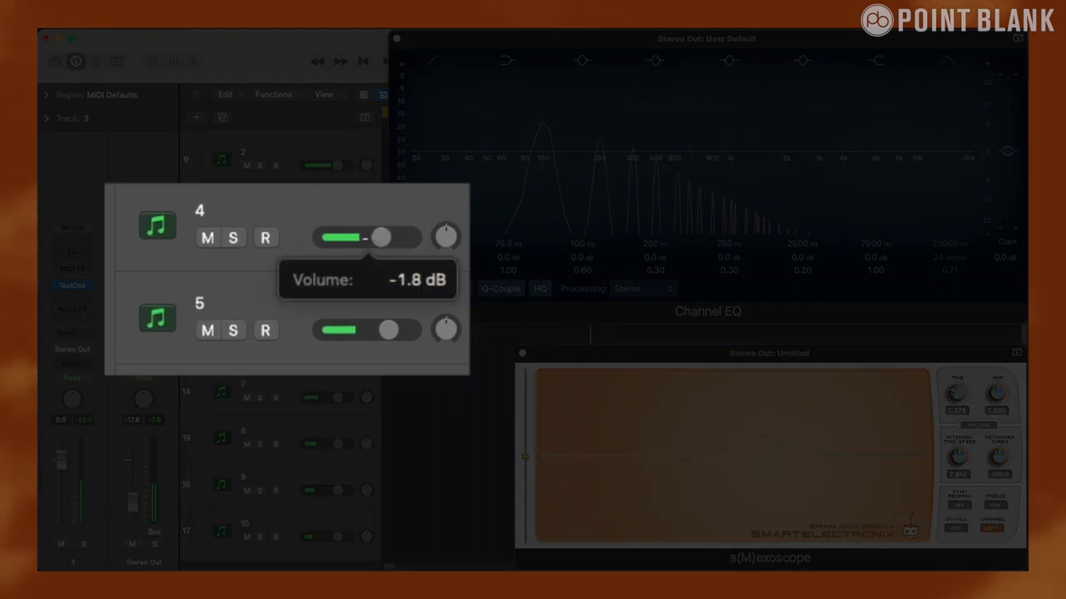
{"action": "left_click_drag", "start_coordinate": [382, 238], "coordinate": [351, 238]}
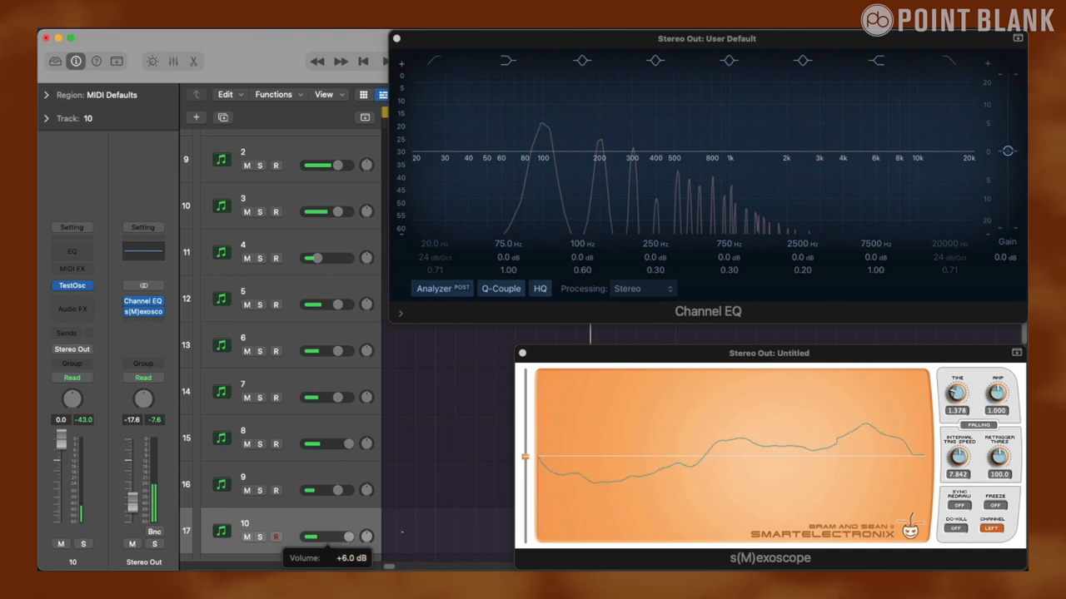
{"action": "scroll", "scroll_direction": "down", "scroll_amount": 3}
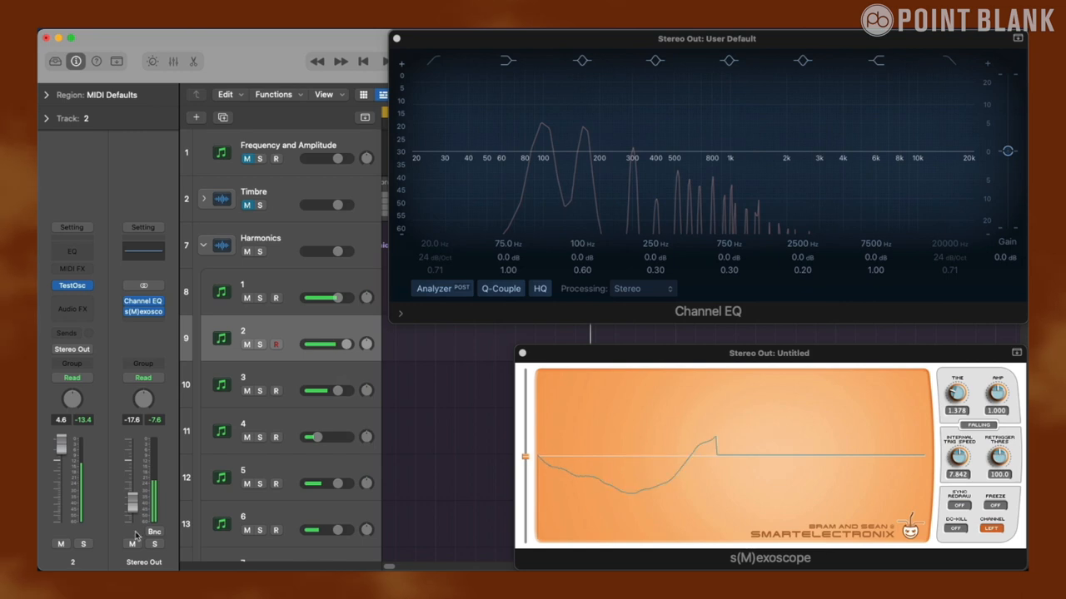
{"action": "left_click", "coordinate": [656, 60]}
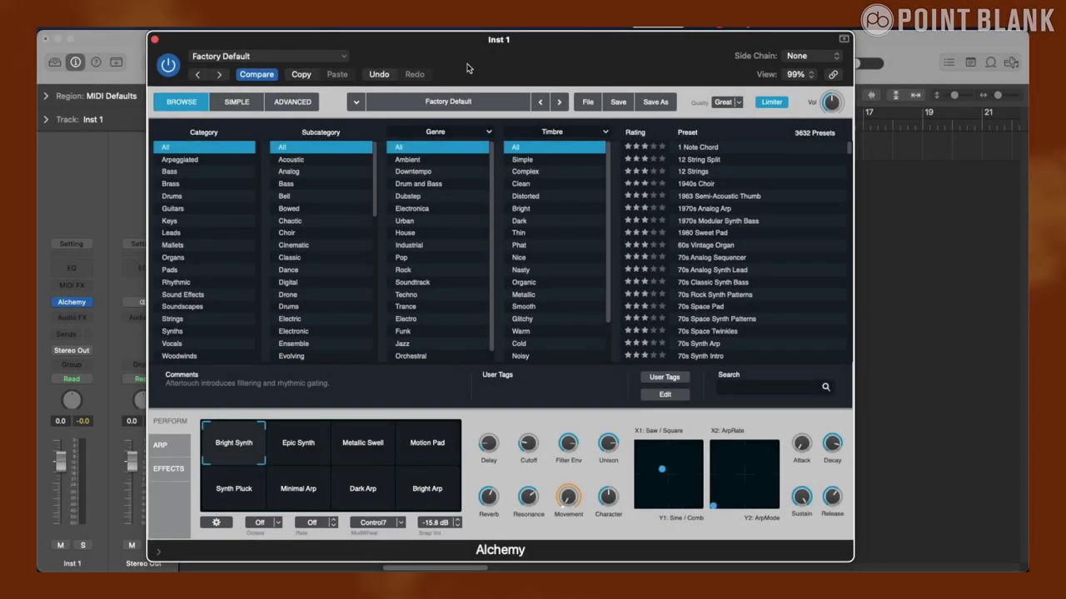
Initialize the Alchemy patch and load a basic Sine oscillator into source A with its additive engine shown
{"action": "left_click", "coordinate": [266, 57]}
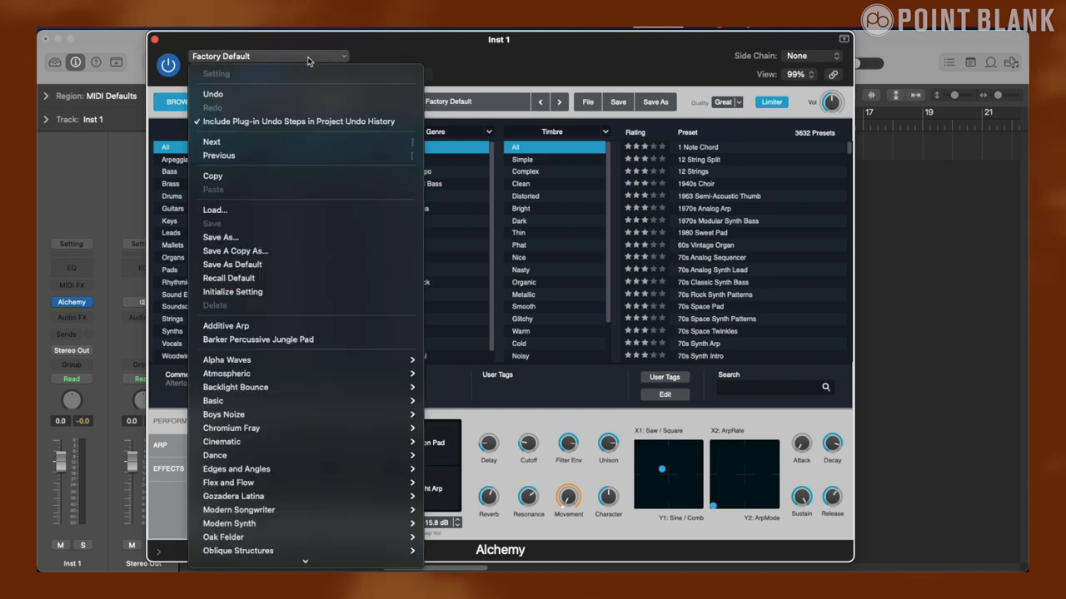
{"action": "mouse_move", "coordinate": [260, 293]}
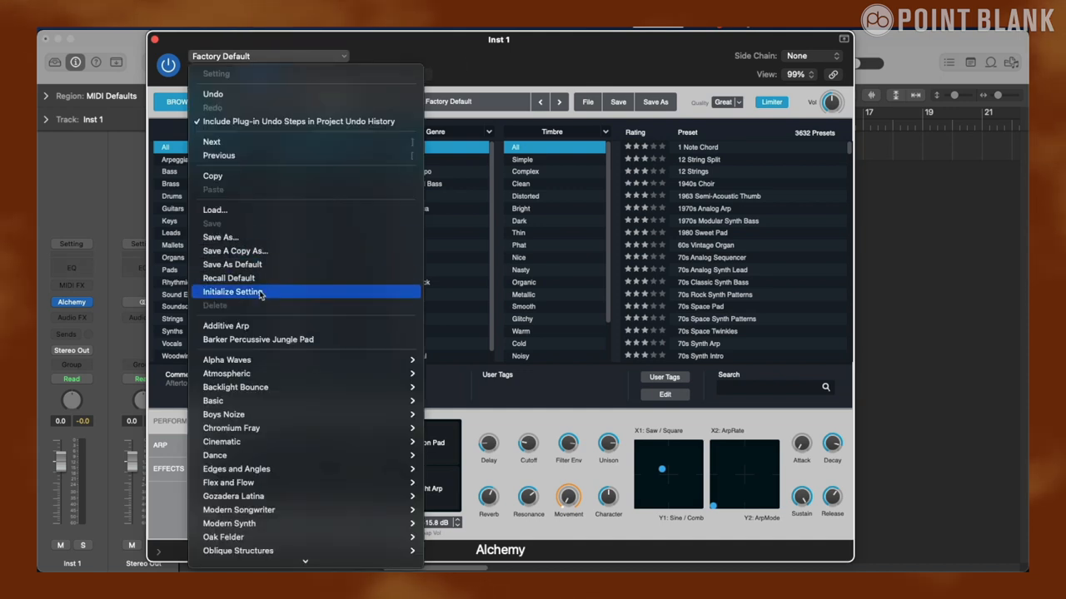
{"action": "left_click", "coordinate": [233, 292]}
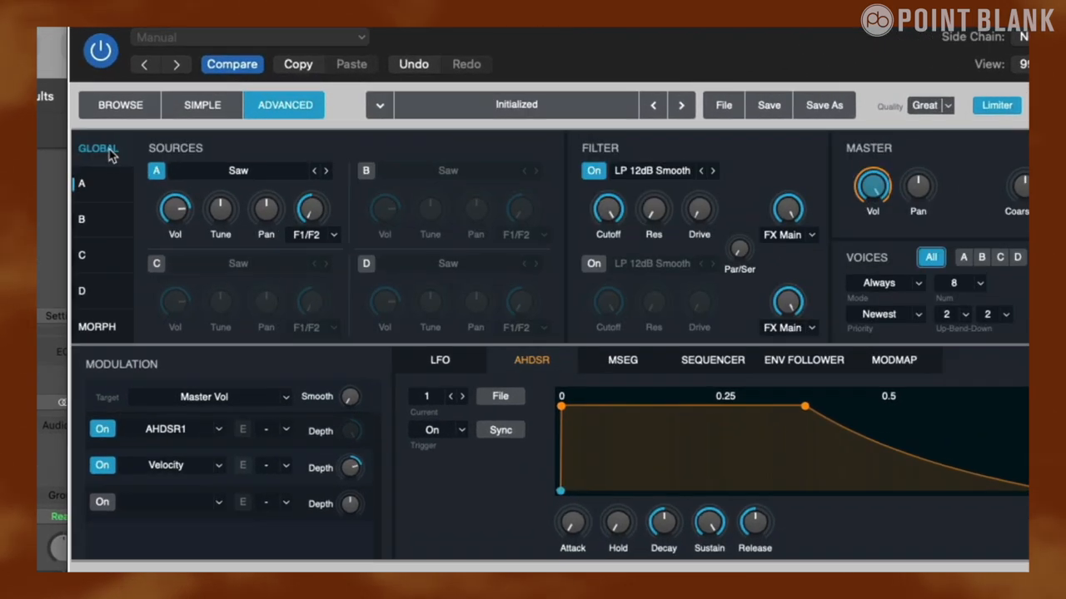
{"action": "mouse_move", "coordinate": [341, 269]}
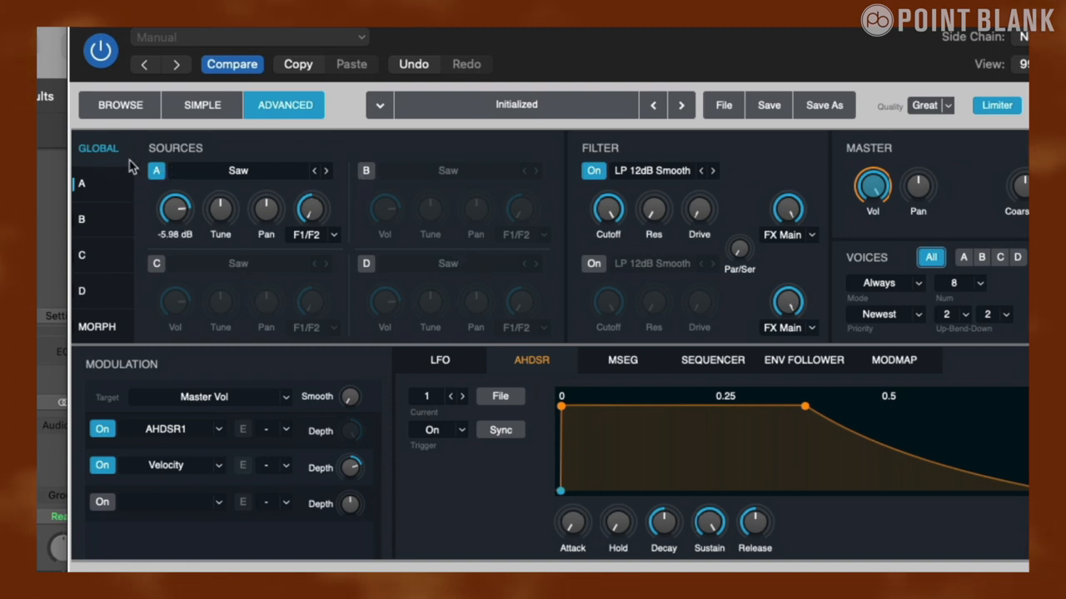
{"action": "left_click", "coordinate": [240, 170]}
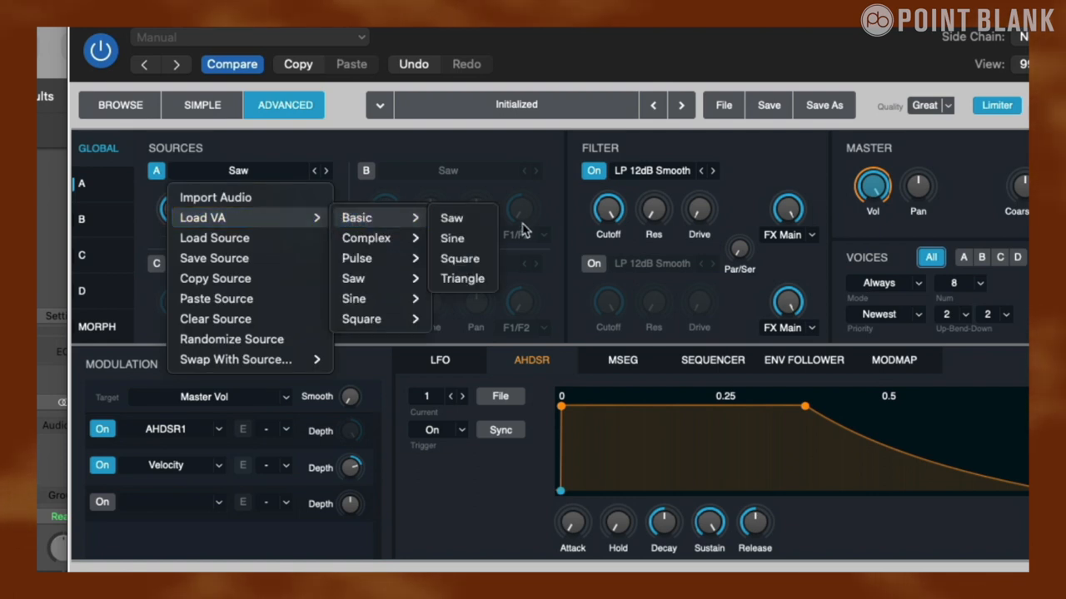
{"action": "left_click", "coordinate": [453, 238]}
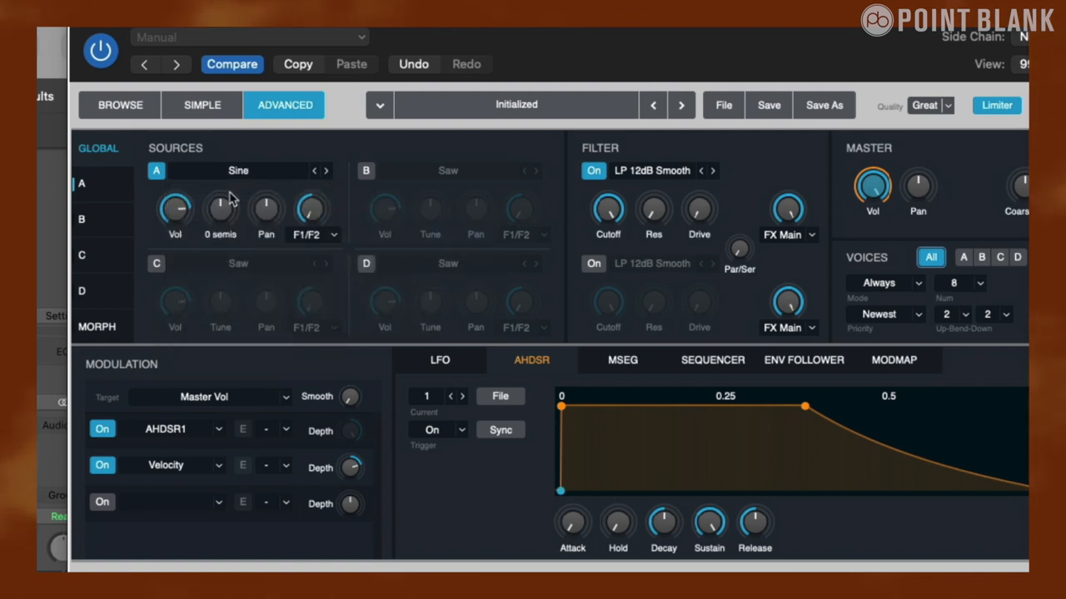
{"action": "left_click_drag", "start_coordinate": [174, 208], "coordinate": [174, 224]}
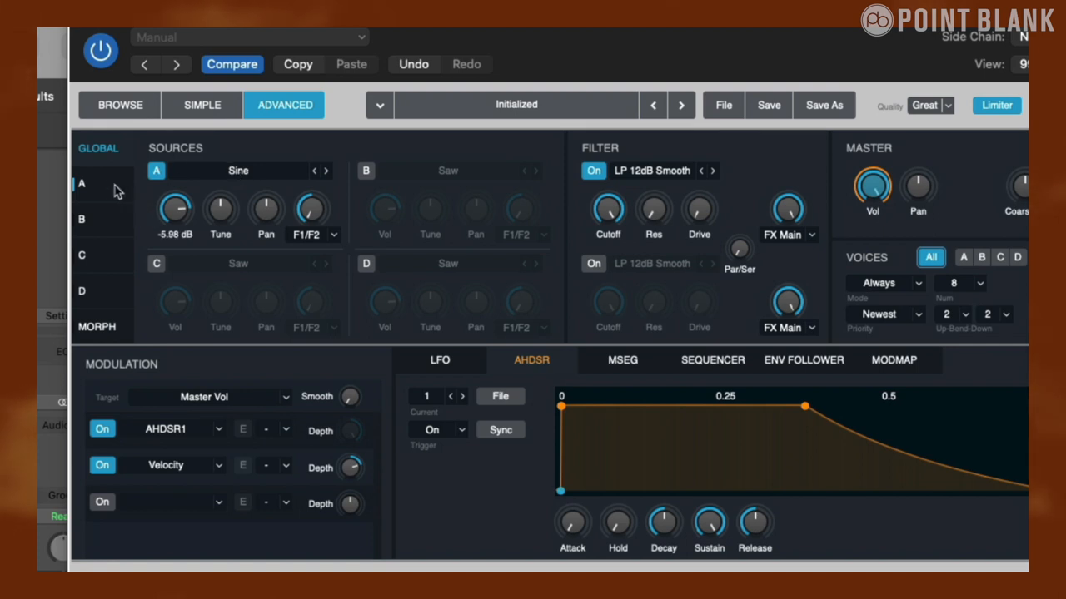
{"action": "left_click", "coordinate": [81, 183]}
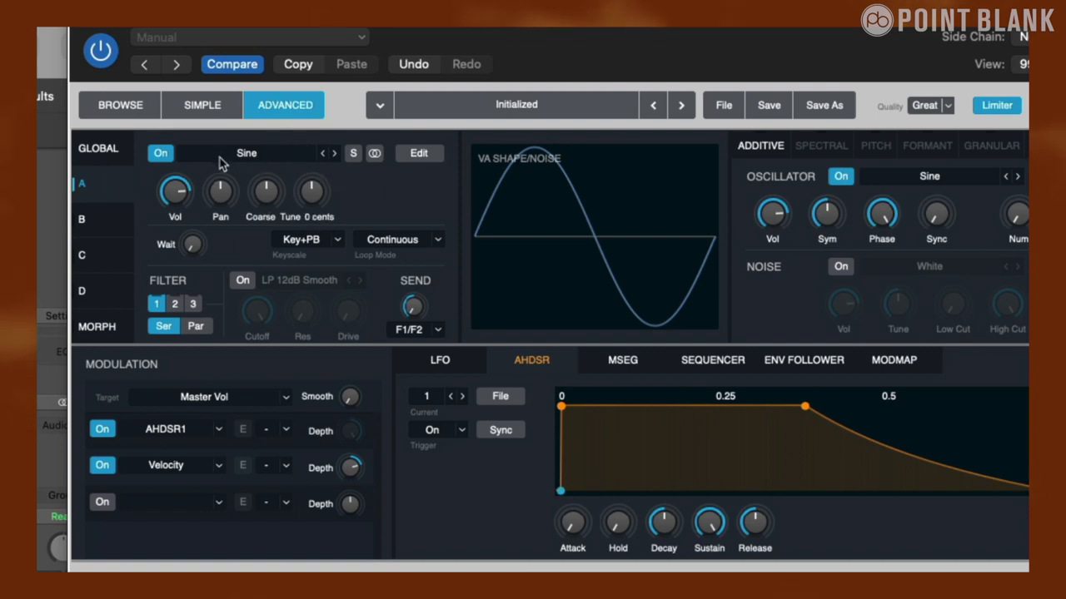
{"action": "mouse_move", "coordinate": [414, 199]}
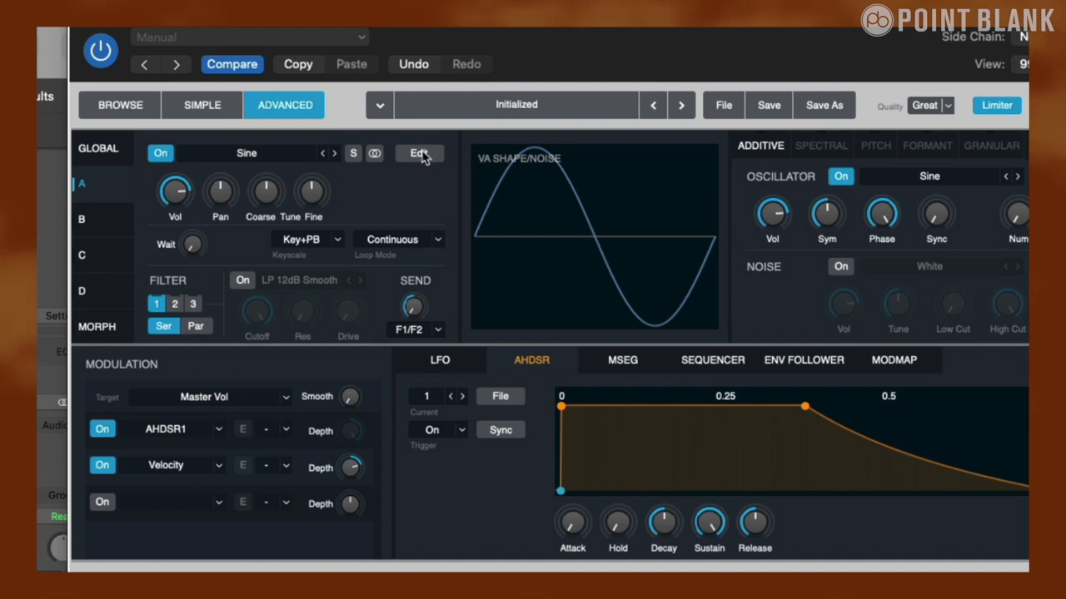
Show source A's full editor, glance at the Main and Spectral pages, and settle on the Additive partials page
{"action": "left_click", "coordinate": [420, 153]}
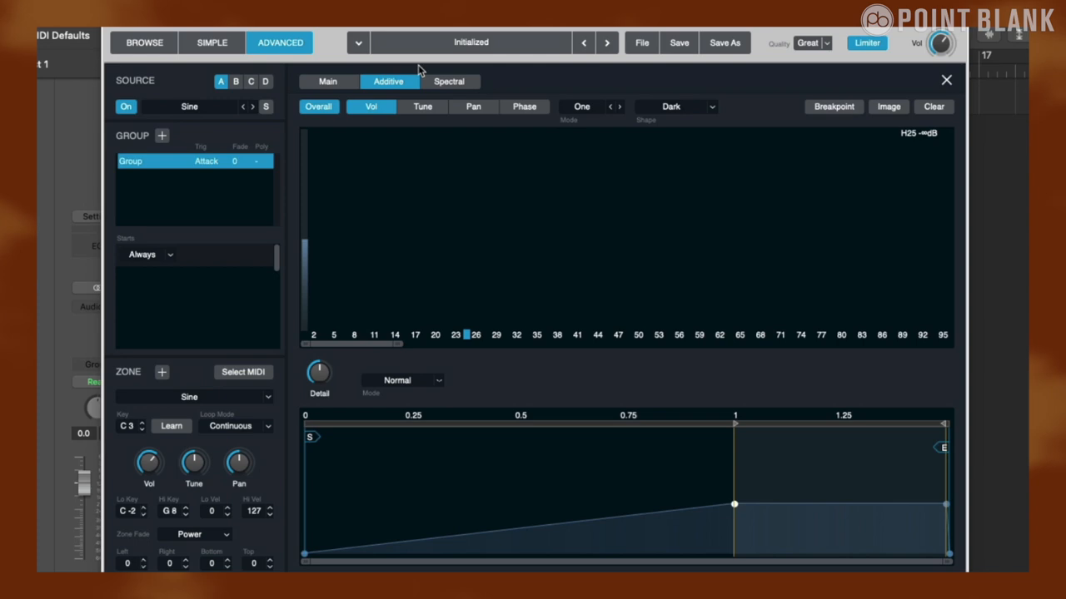
{"action": "mouse_move", "coordinate": [343, 87]}
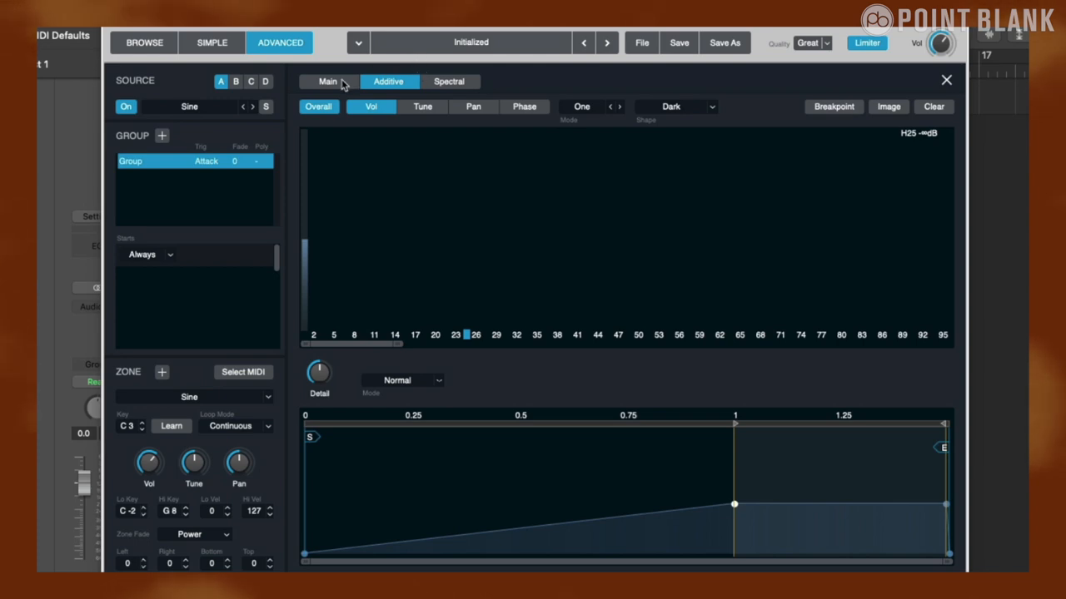
{"action": "left_click", "coordinate": [327, 80]}
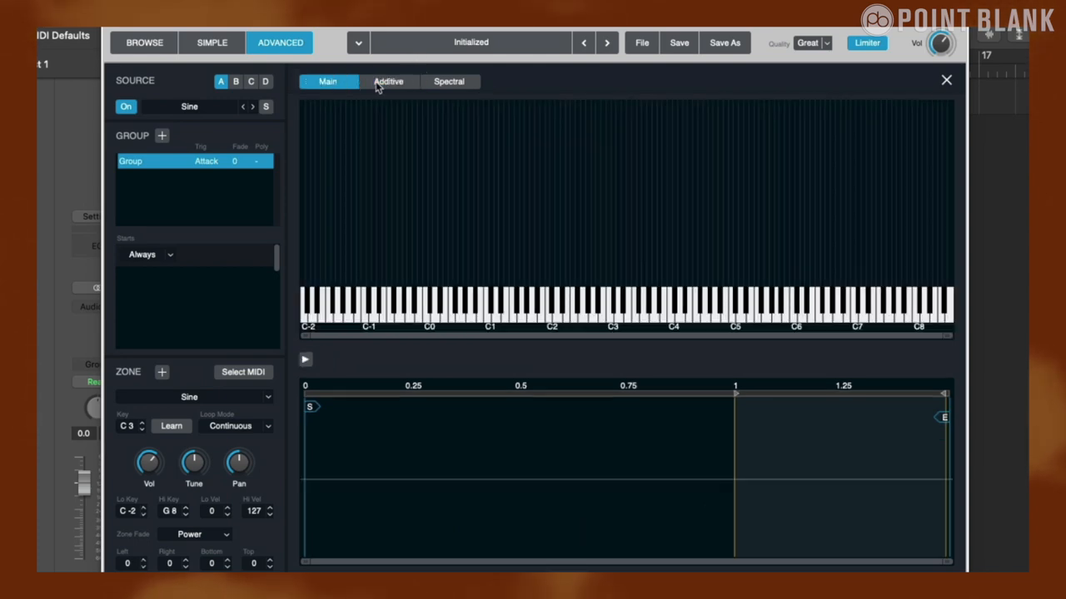
{"action": "left_click", "coordinate": [450, 80]}
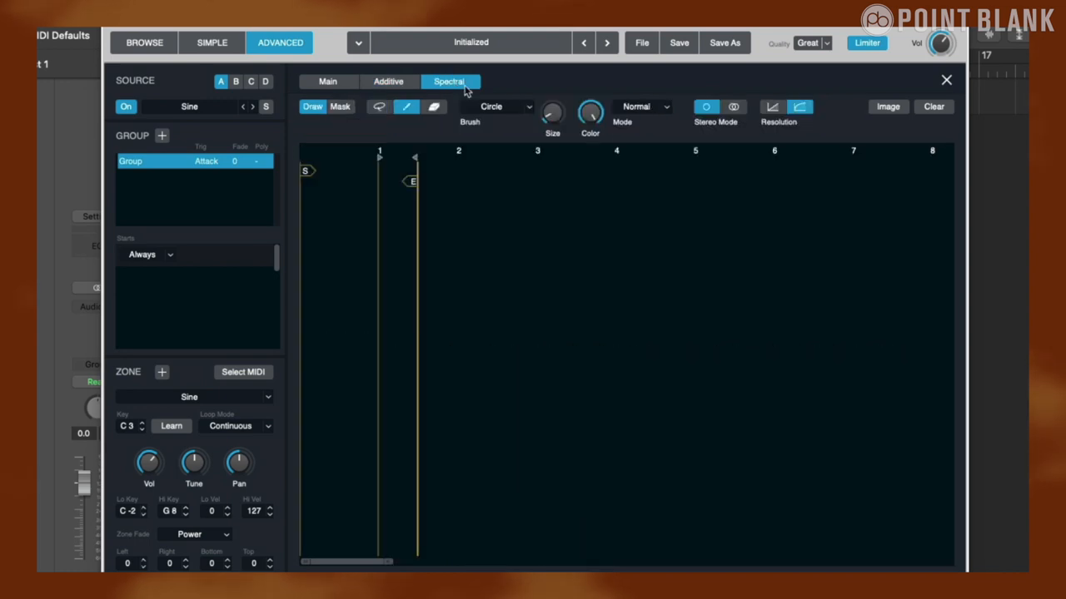
{"action": "left_click", "coordinate": [388, 80]}
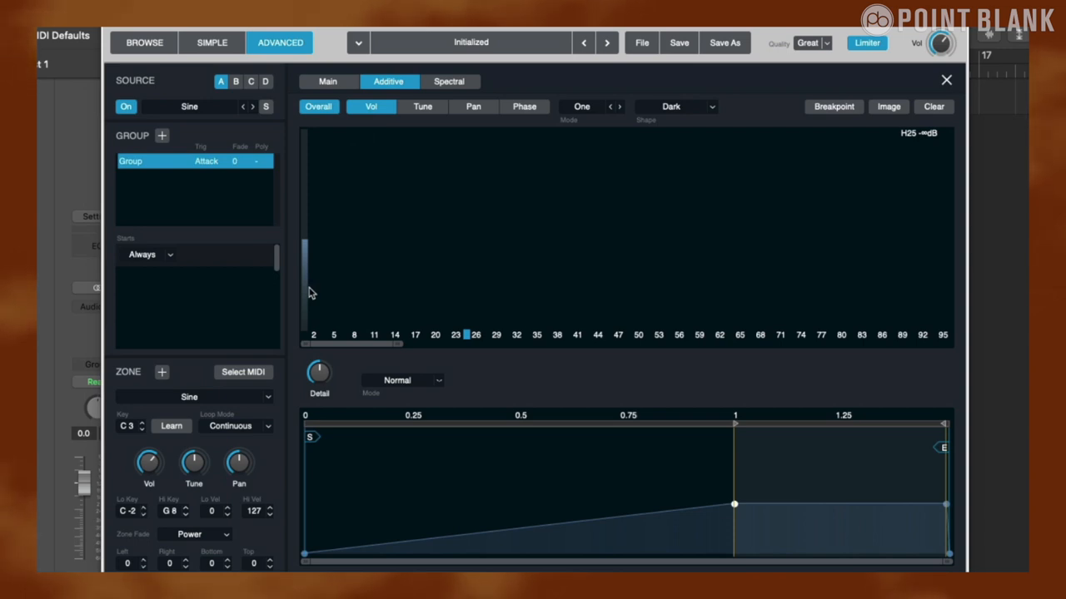
{"action": "mouse_move", "coordinate": [307, 252]}
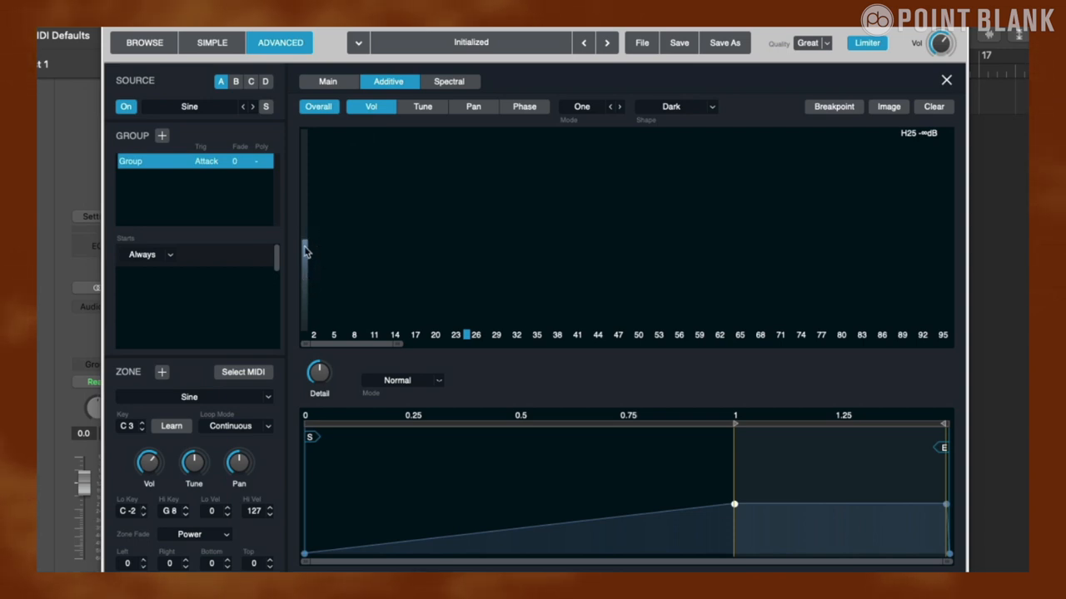
{"action": "mouse_move", "coordinate": [306, 242]}
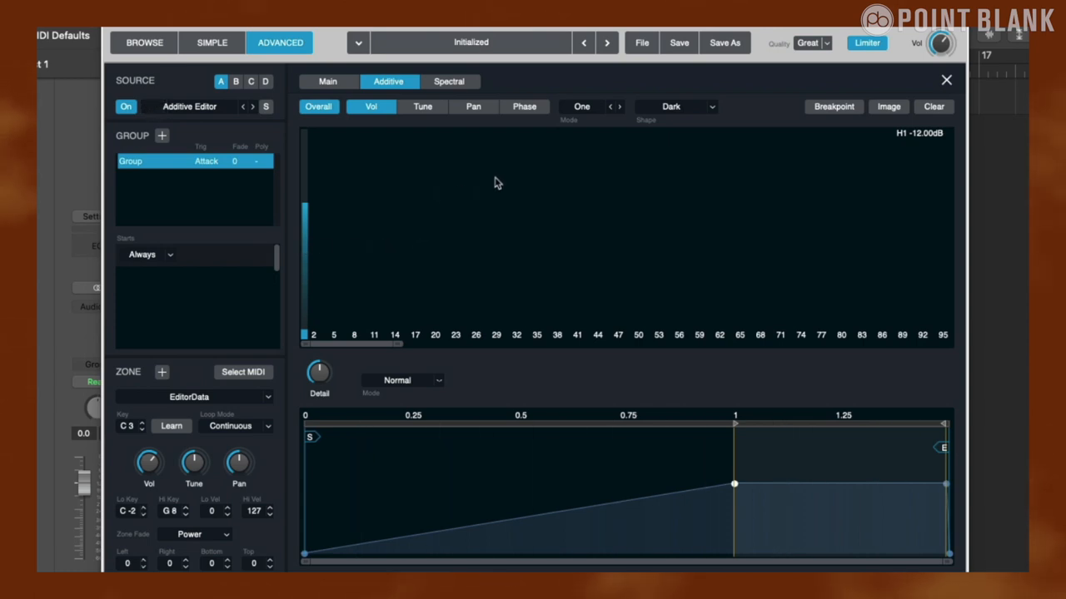
{"action": "mouse_move", "coordinate": [331, 251]}
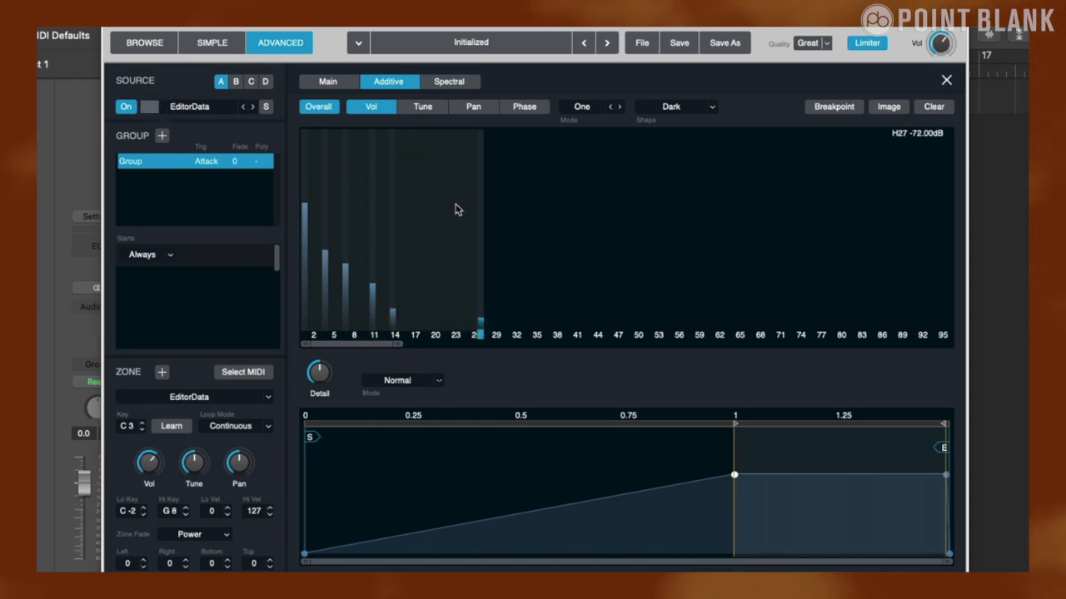
Draw partial volume levels, with strokes restricted to Even partials and then to Odd partials via the Mode menu
{"action": "left_click", "coordinate": [426, 283]}
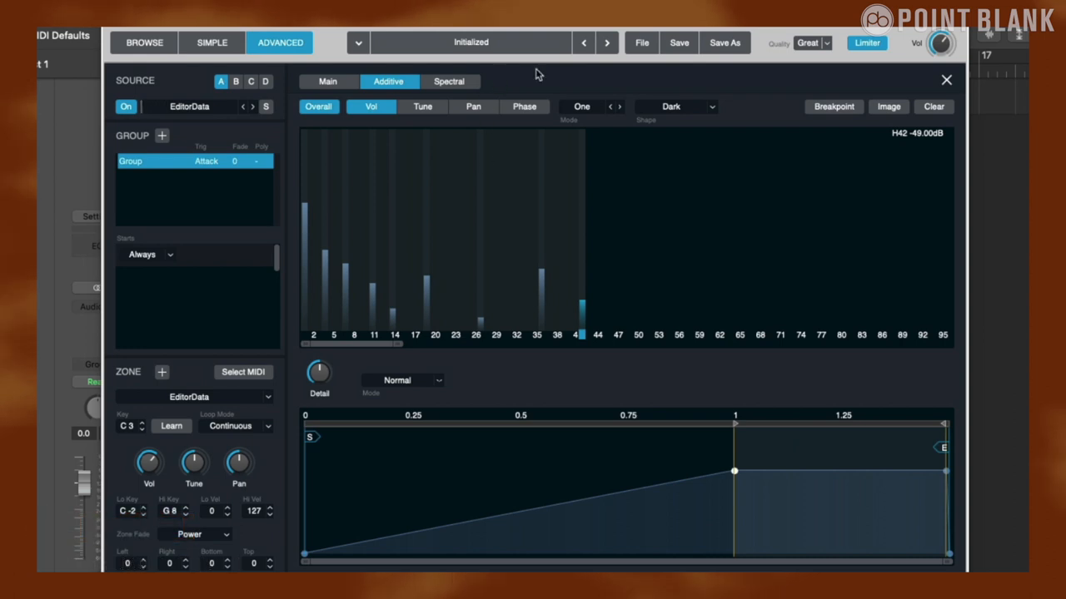
{"action": "left_click", "coordinate": [581, 107]}
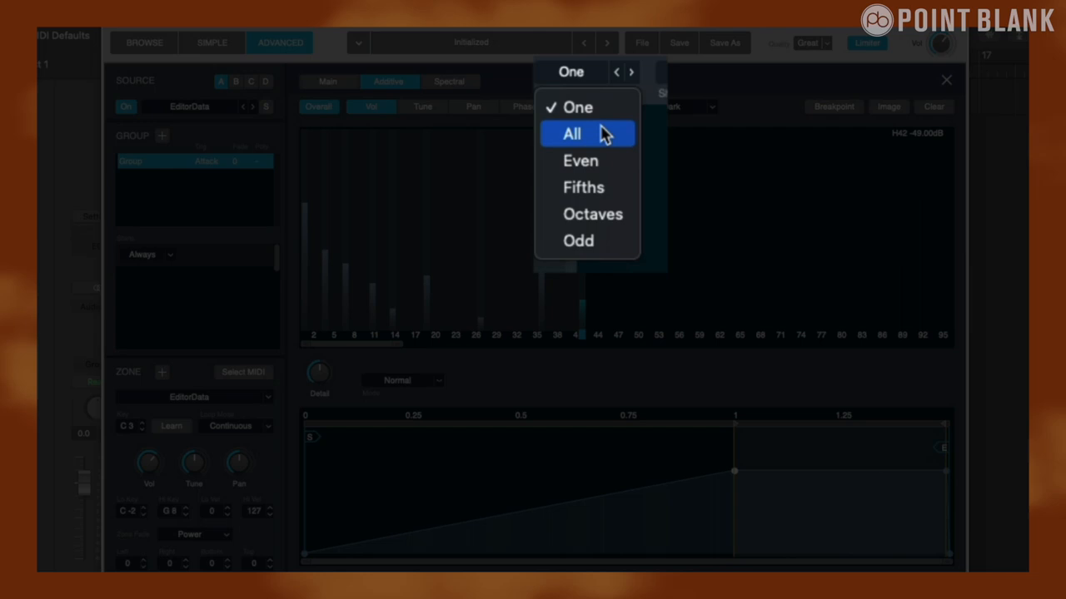
{"action": "mouse_move", "coordinate": [586, 159]}
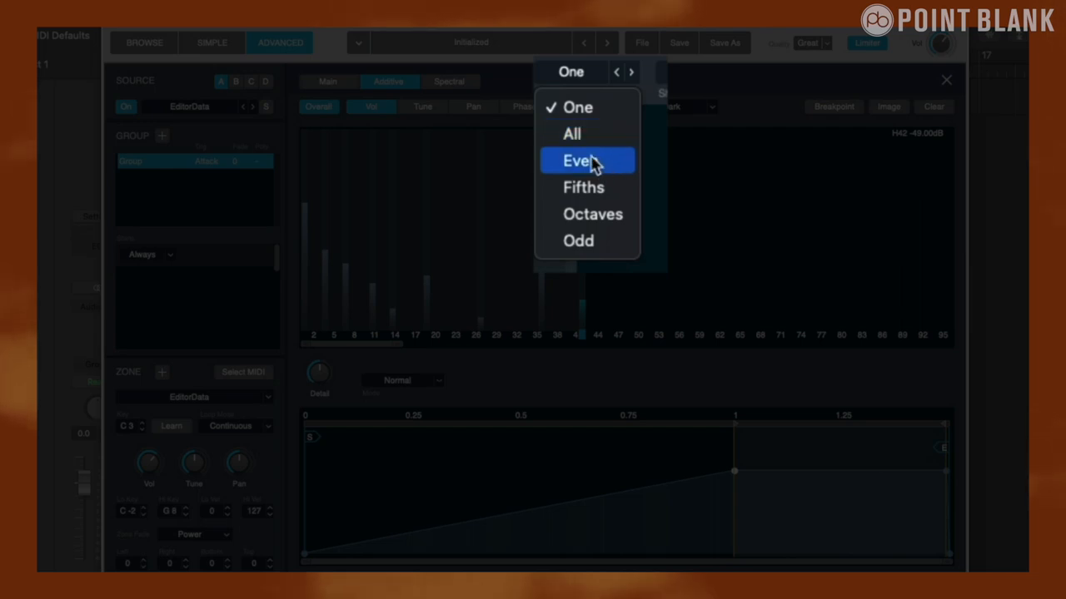
{"action": "left_click", "coordinate": [581, 160]}
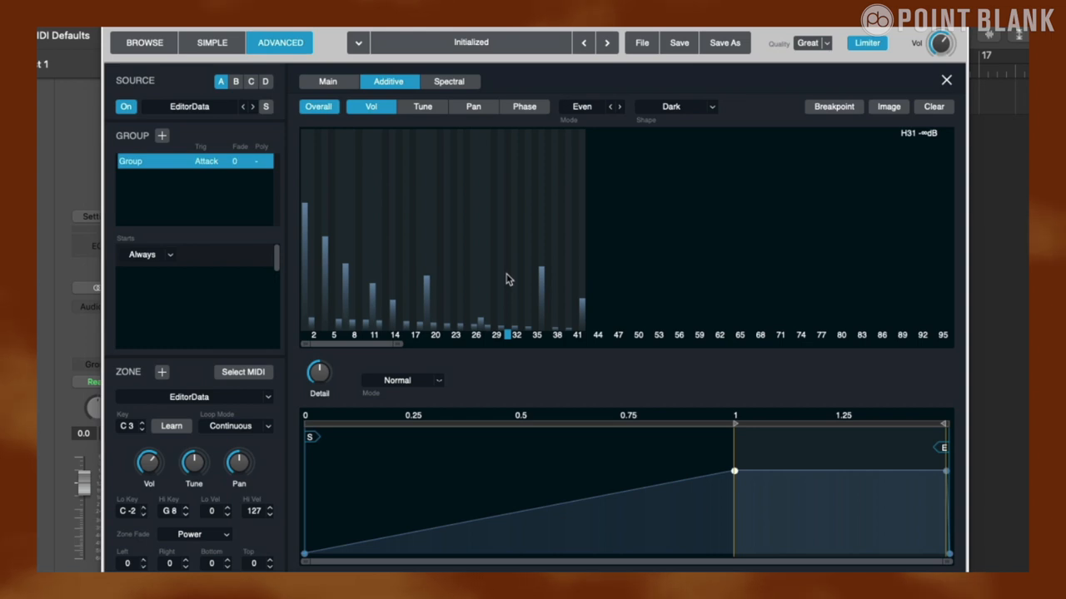
{"action": "left_click", "coordinate": [581, 106]}
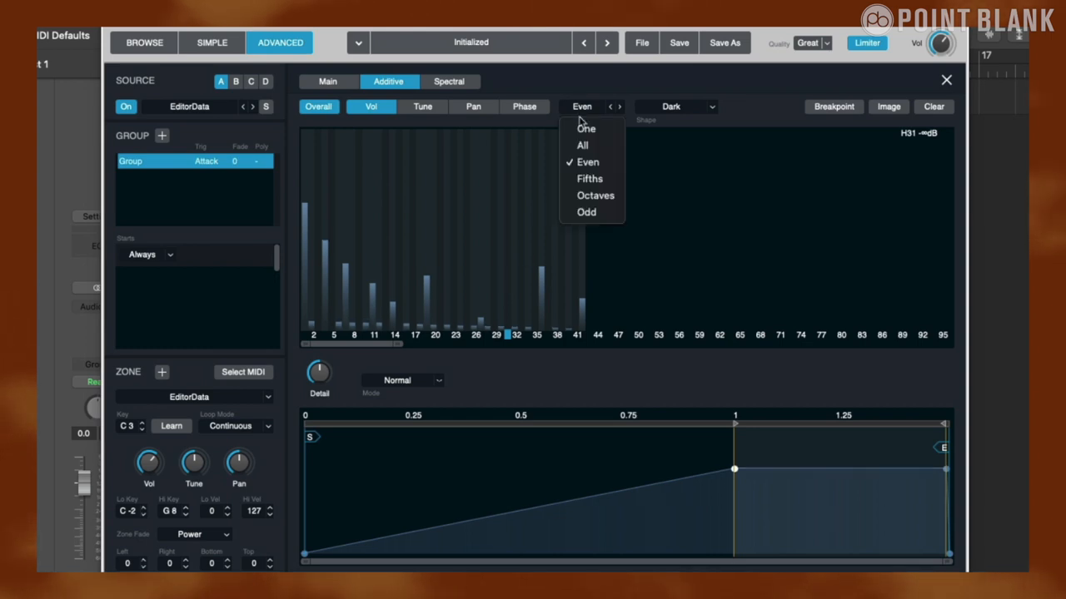
{"action": "left_click", "coordinate": [586, 211]}
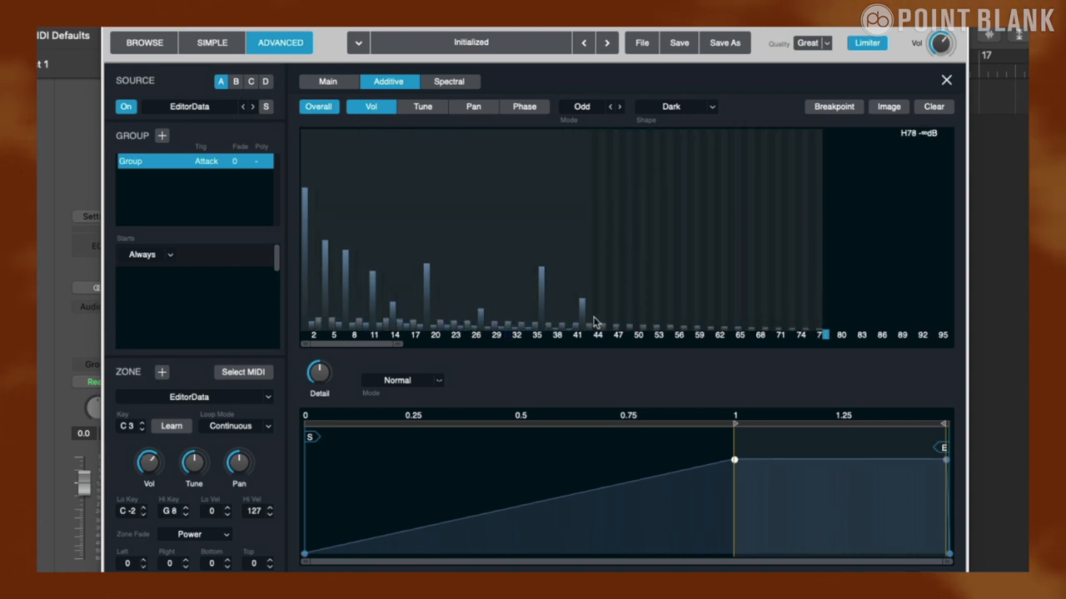
{"action": "mouse_move", "coordinate": [675, 280]}
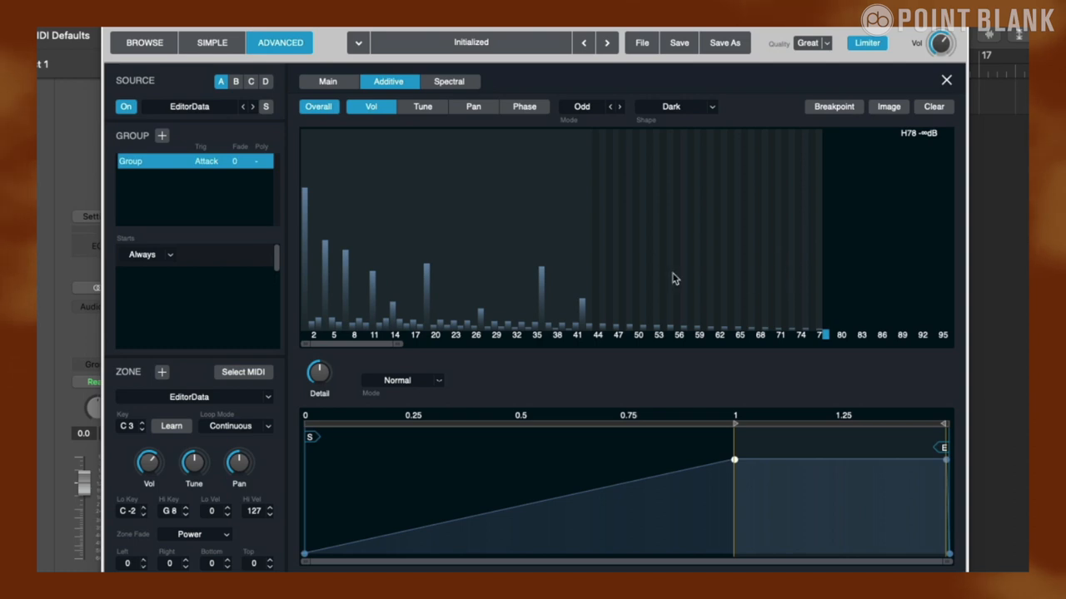
{"action": "mouse_move", "coordinate": [936, 220]}
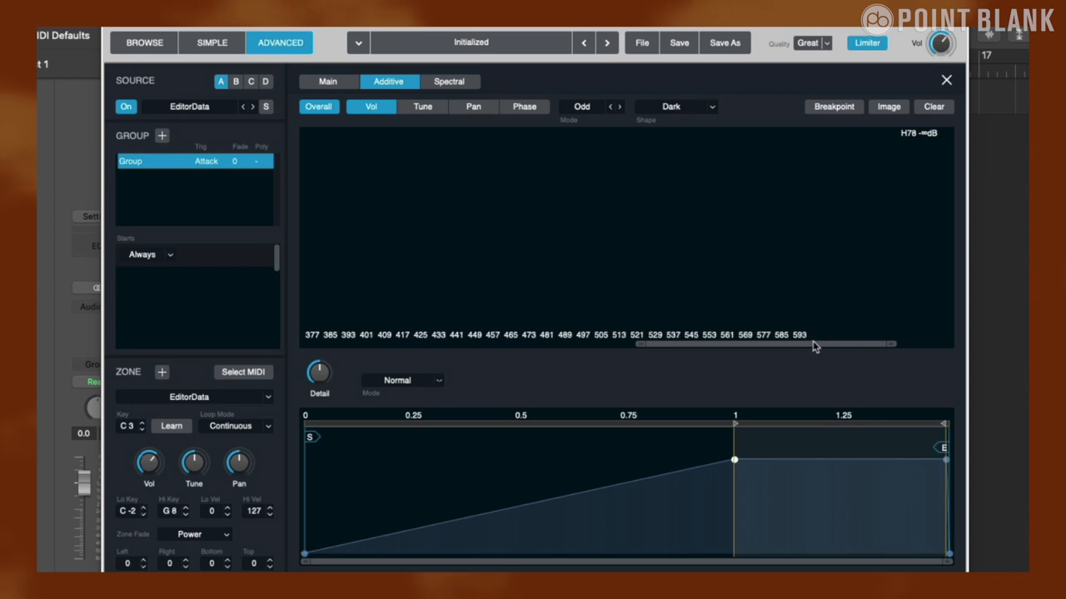
{"action": "left_click_drag", "start_coordinate": [815, 345], "coordinate": [746, 344]}
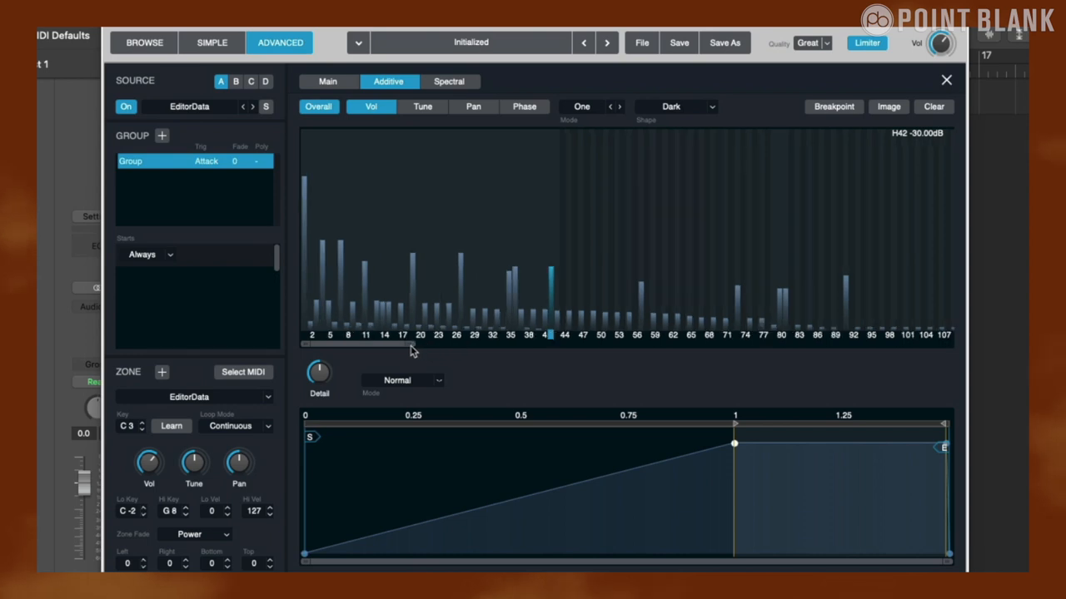
{"action": "mouse_move", "coordinate": [433, 124]}
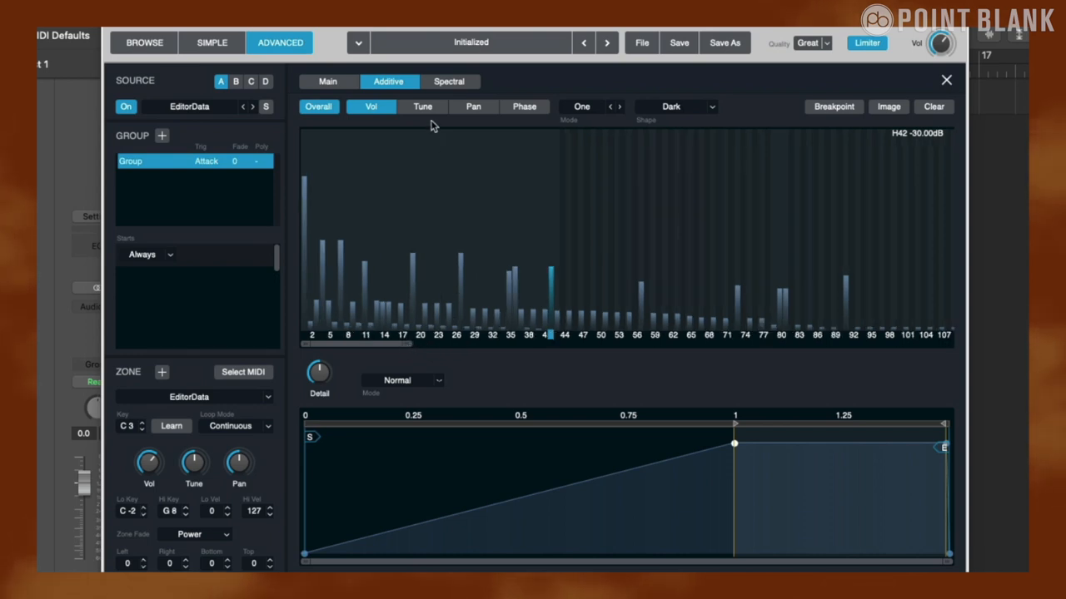
{"action": "mouse_move", "coordinate": [541, 140]}
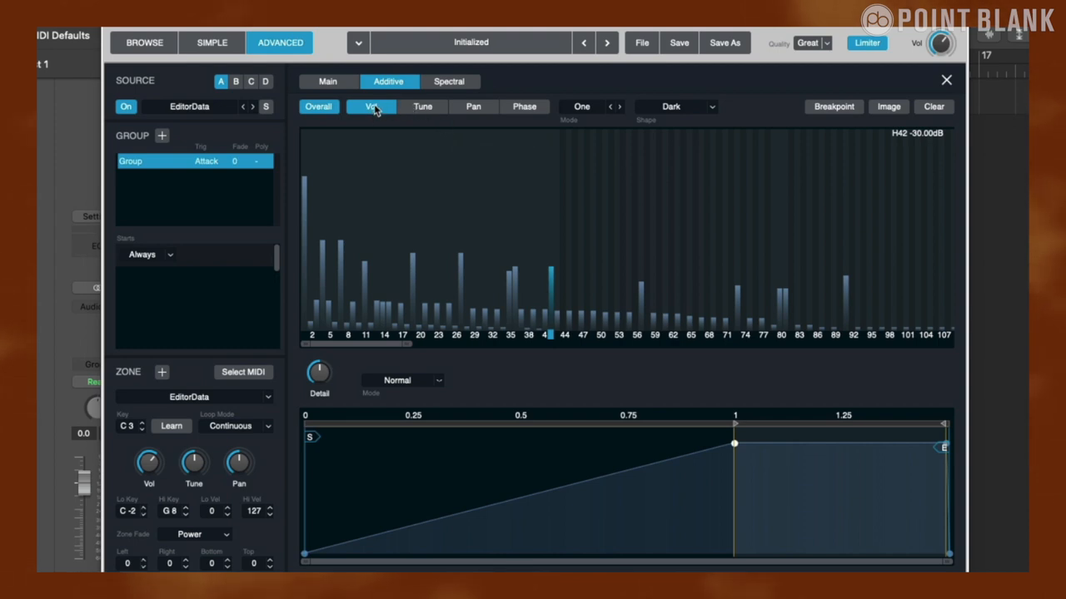
Detune partial 68 down five semitones on the Tune page, then thin the Vol levels to a sparse few partials
{"action": "left_click", "coordinate": [423, 107]}
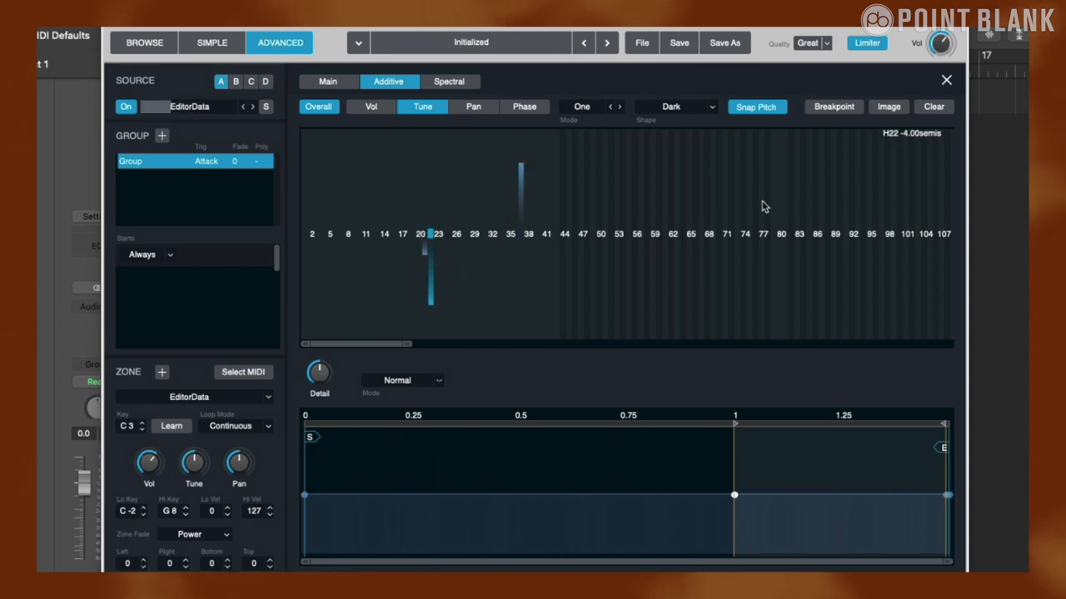
{"action": "left_click", "coordinate": [763, 206]}
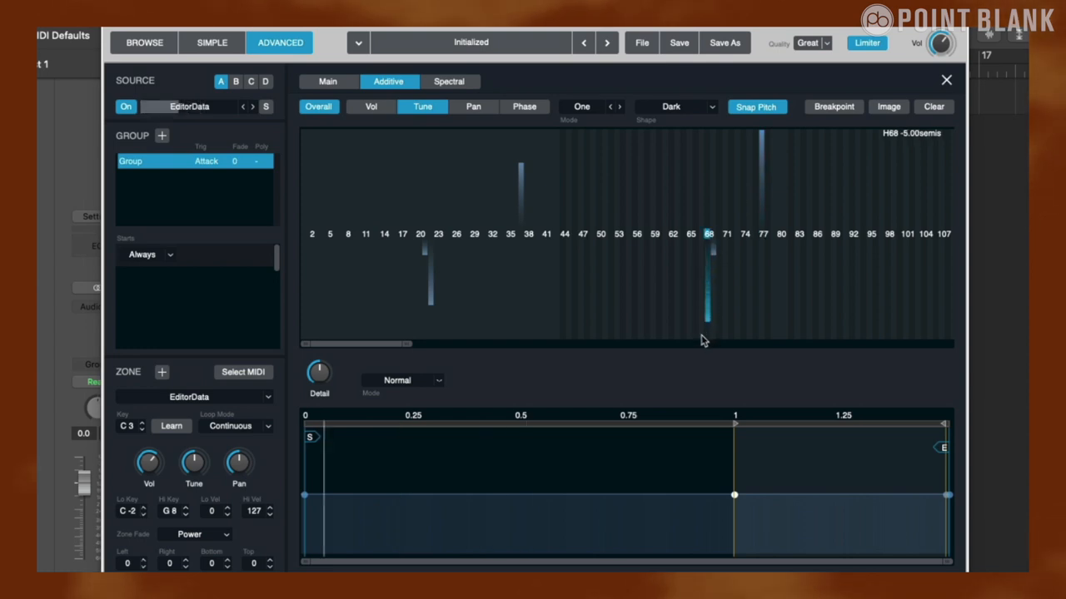
{"action": "left_click", "coordinate": [370, 107]}
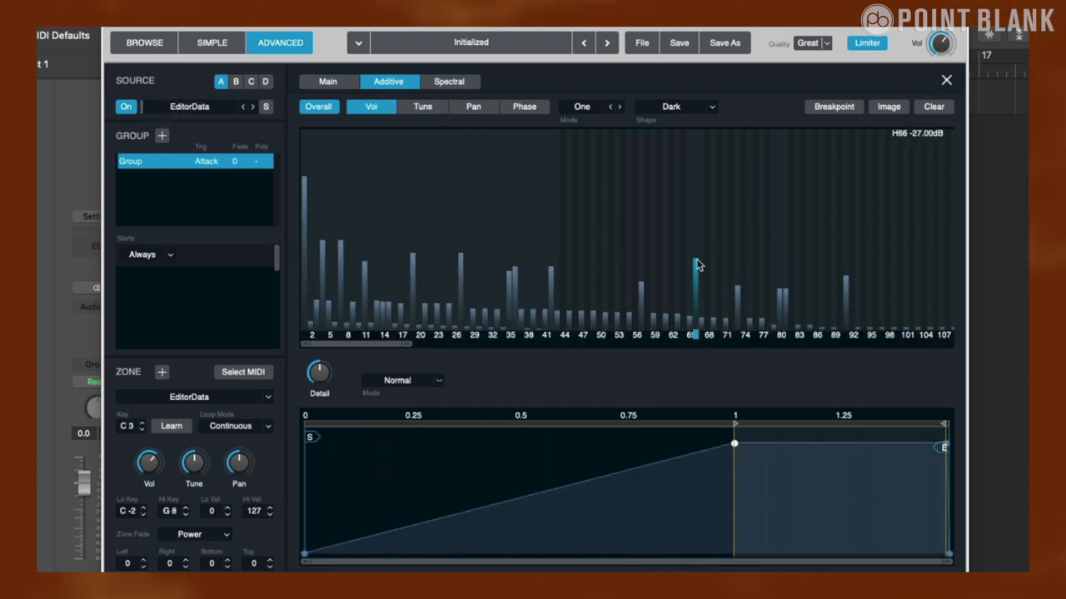
{"action": "left_click", "coordinate": [932, 106]}
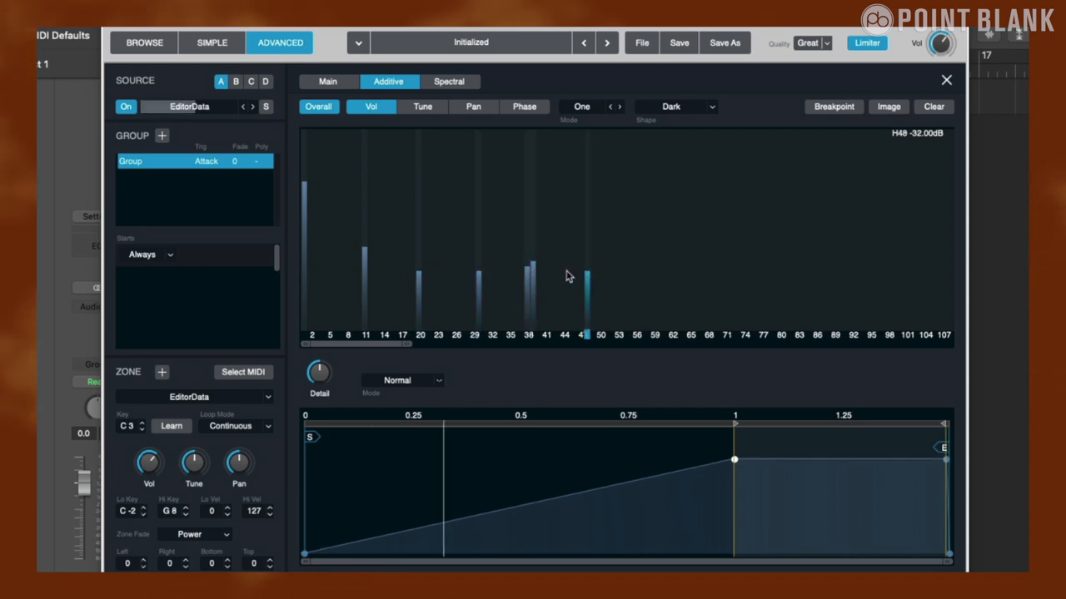
Retune partials by varied semitone amounts, e.g. a low partial up three semitones, then move to the Pan page
{"action": "left_click", "coordinate": [423, 107]}
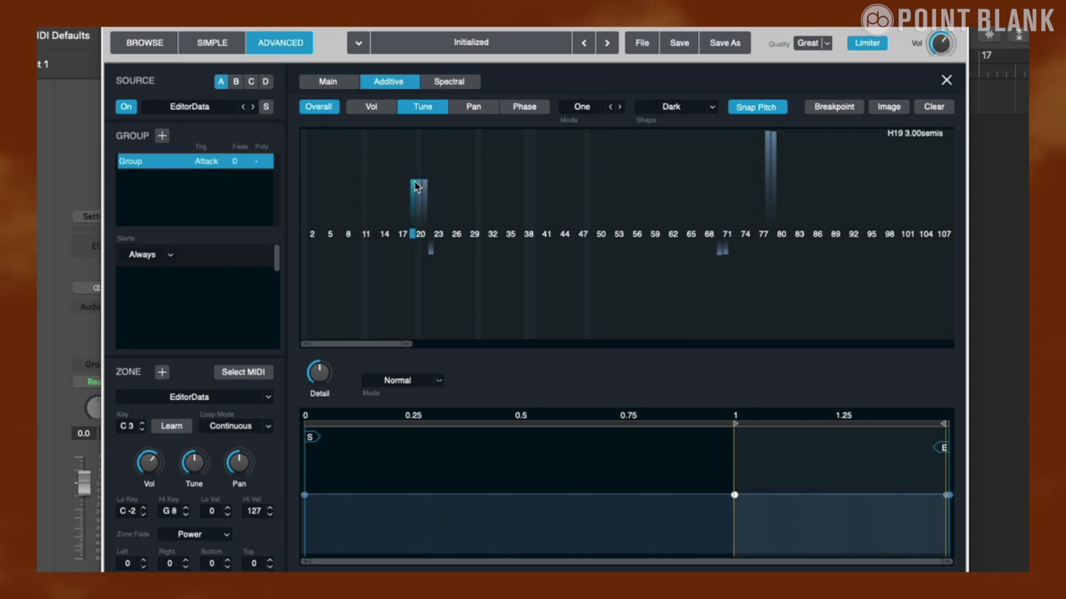
{"action": "left_click_drag", "start_coordinate": [416, 187], "coordinate": [420, 153]}
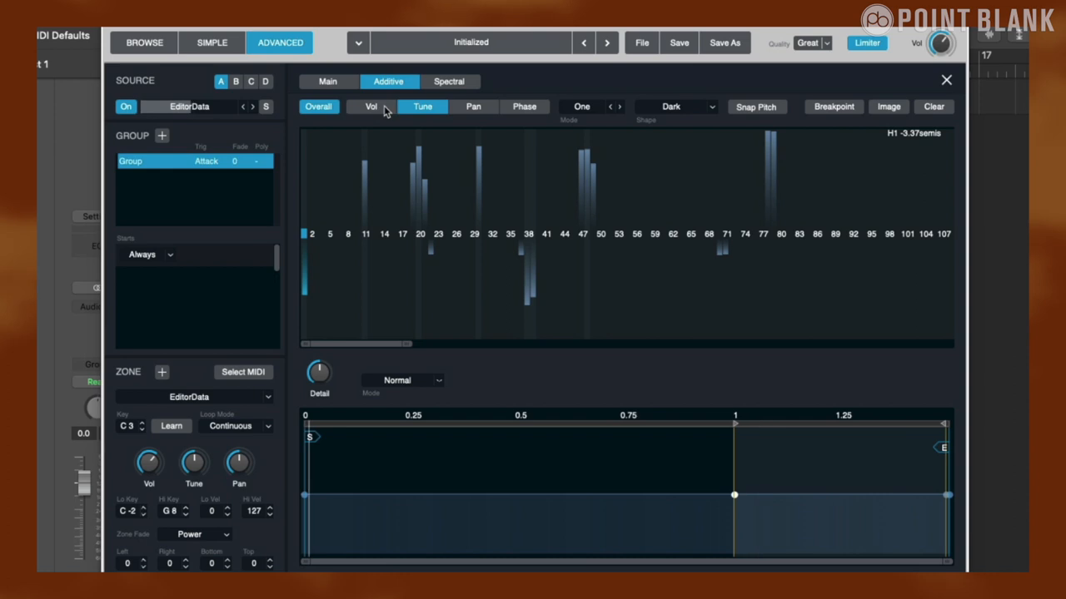
{"action": "left_click", "coordinate": [473, 107]}
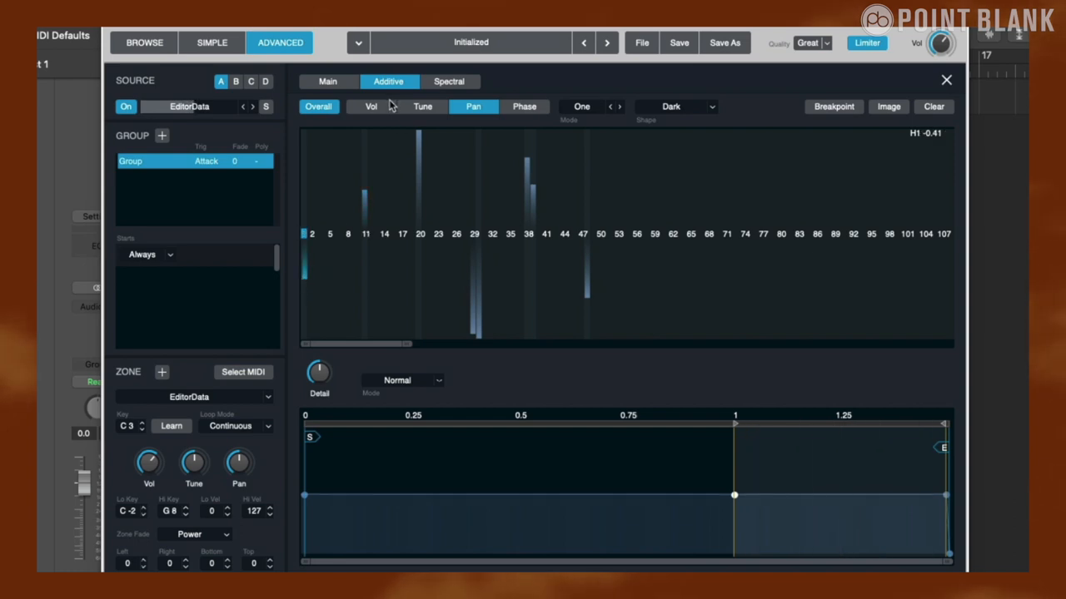
Redraw a varied pattern of bar heights on the partials' Vol page
{"action": "left_click", "coordinate": [369, 107]}
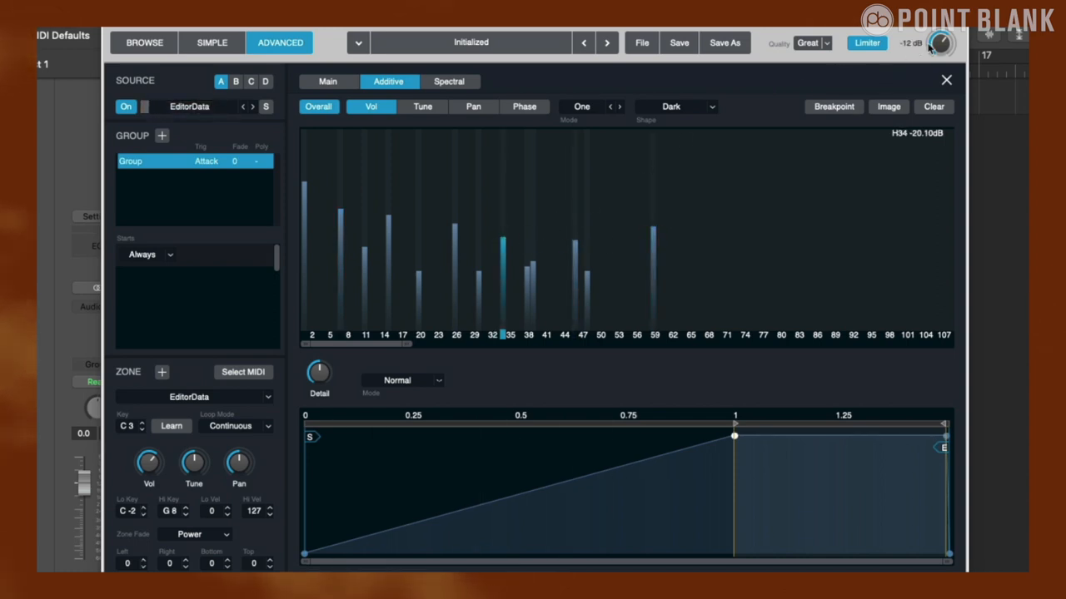
{"action": "left_click_drag", "start_coordinate": [939, 43], "coordinate": [939, 50]}
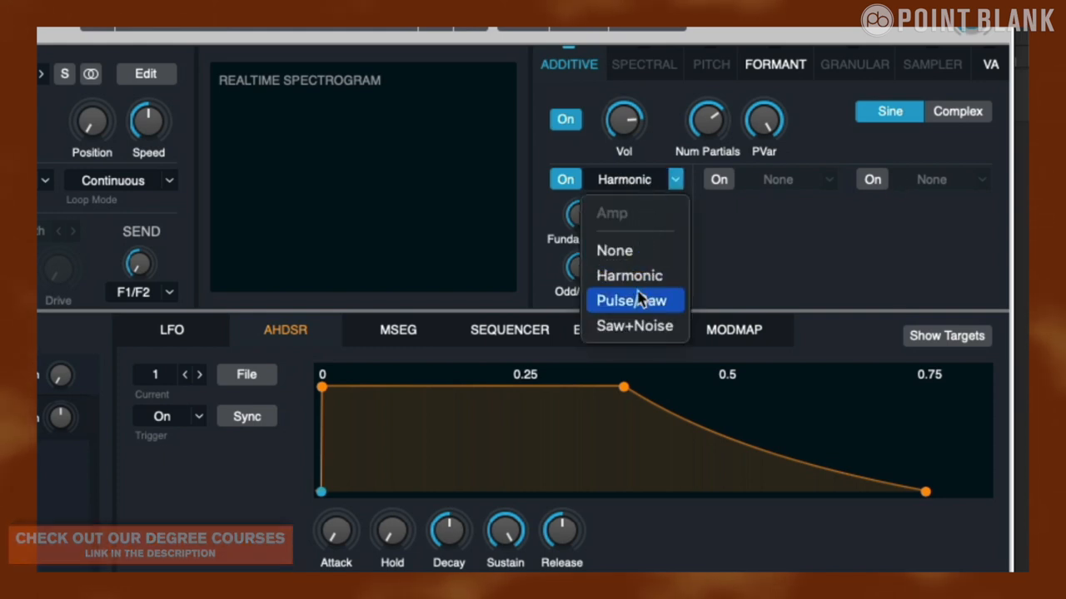
{"action": "mouse_move", "coordinate": [636, 275]}
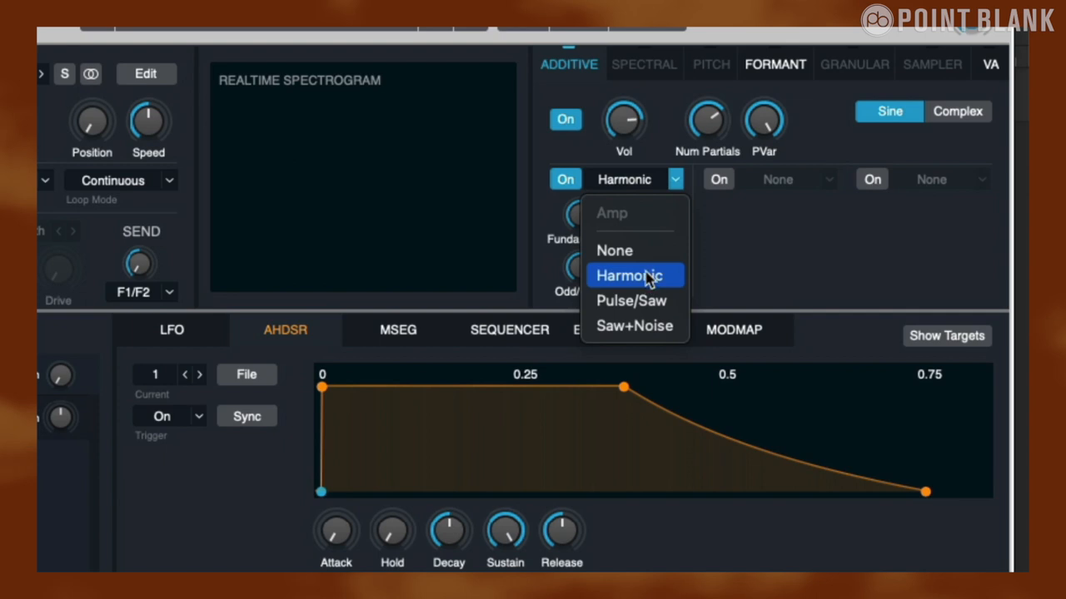
{"action": "mouse_move", "coordinate": [812, 211]}
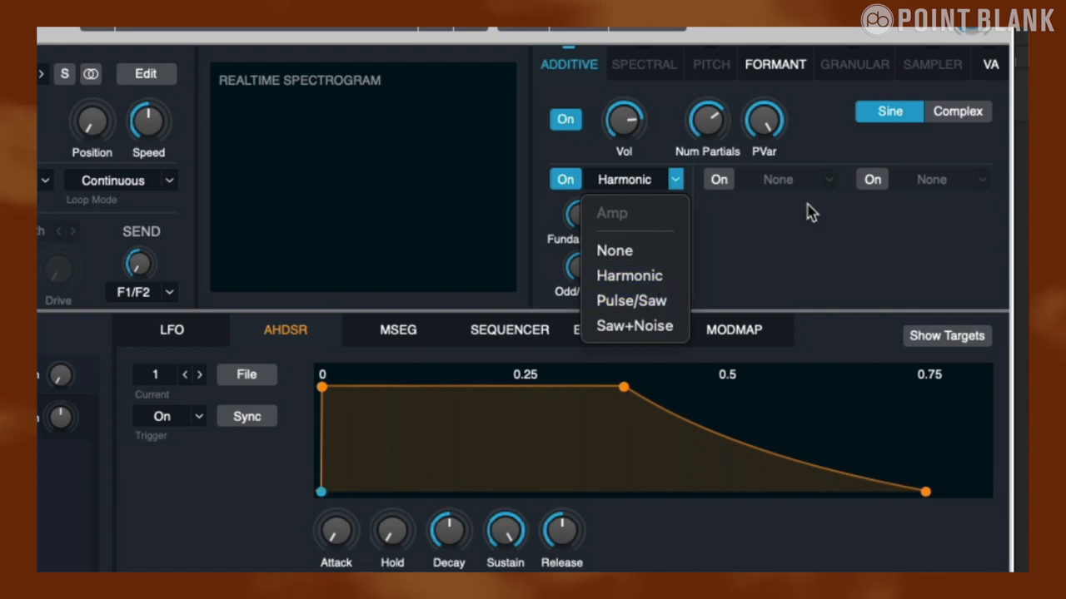
{"action": "mouse_move", "coordinate": [797, 220]}
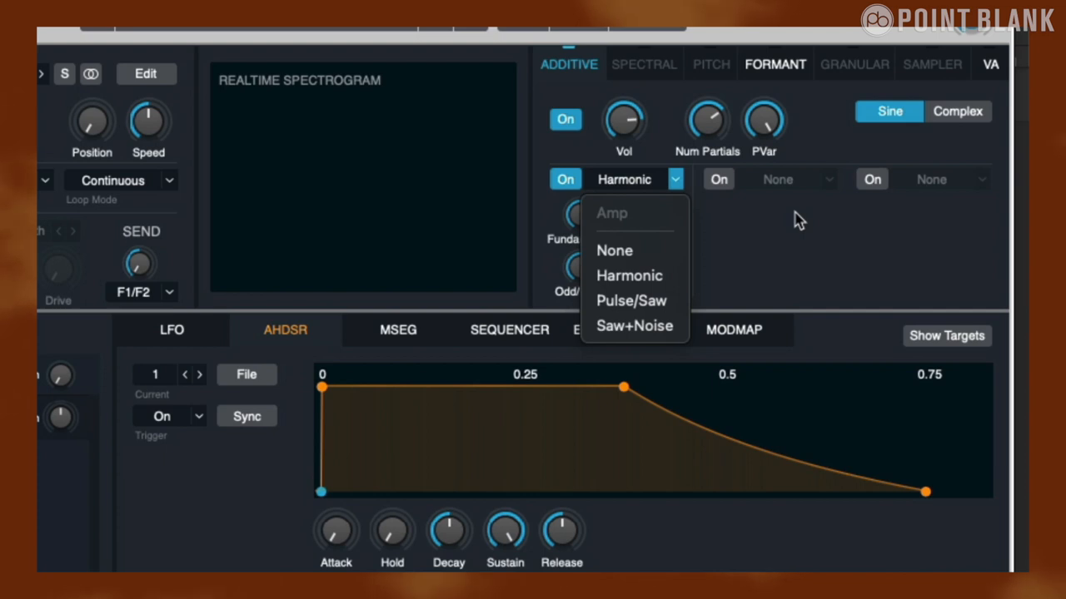
Load Filter in the third additive effect slot and pull its Cutoff down to about 1341 Hz
{"action": "left_click", "coordinate": [981, 180]}
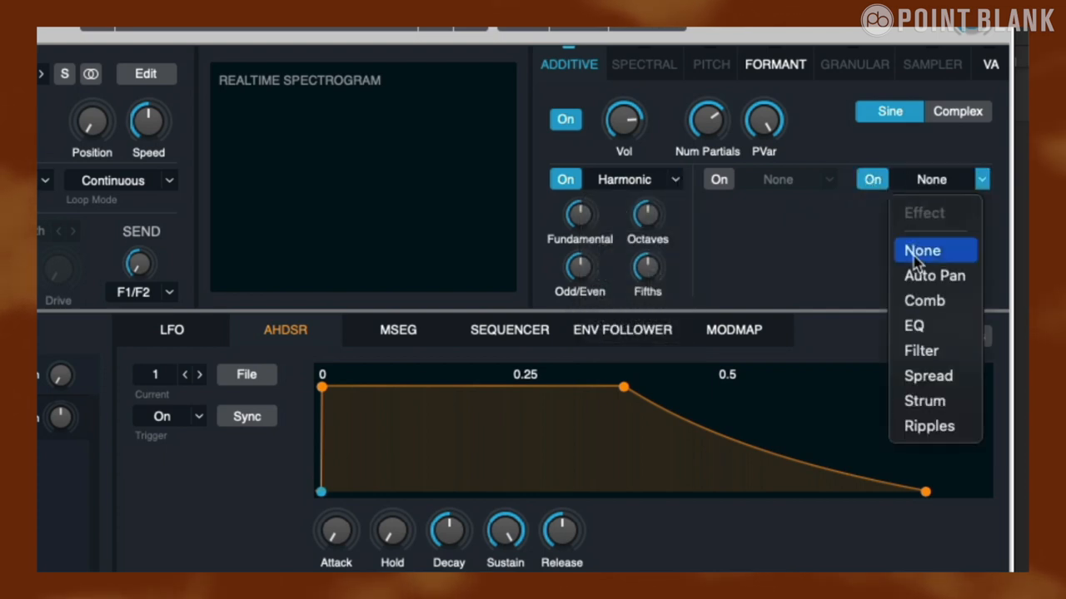
{"action": "left_click", "coordinate": [921, 349]}
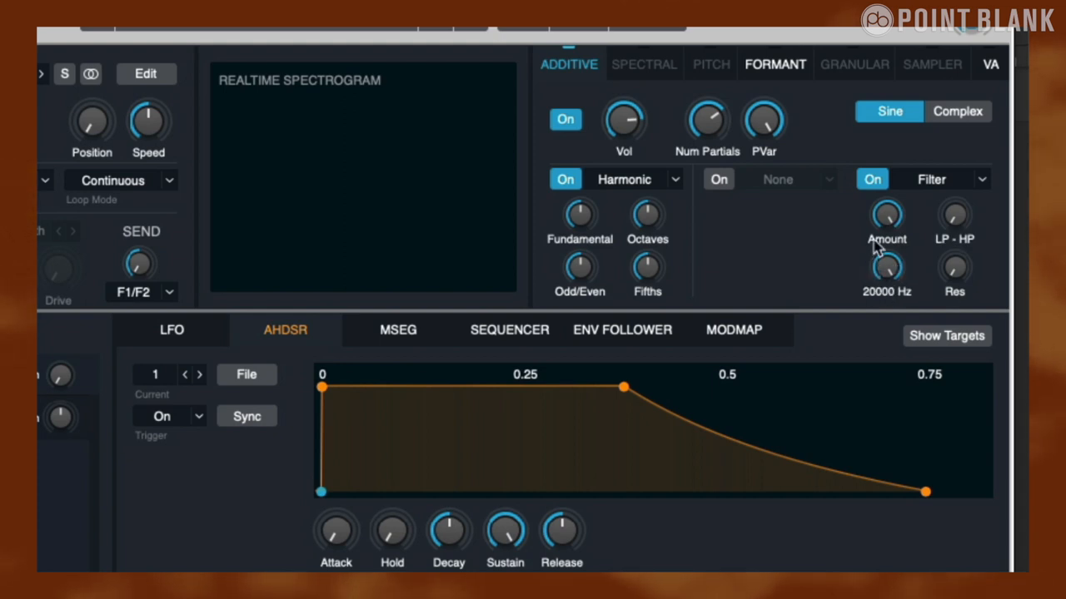
{"action": "mouse_move", "coordinate": [886, 267]}
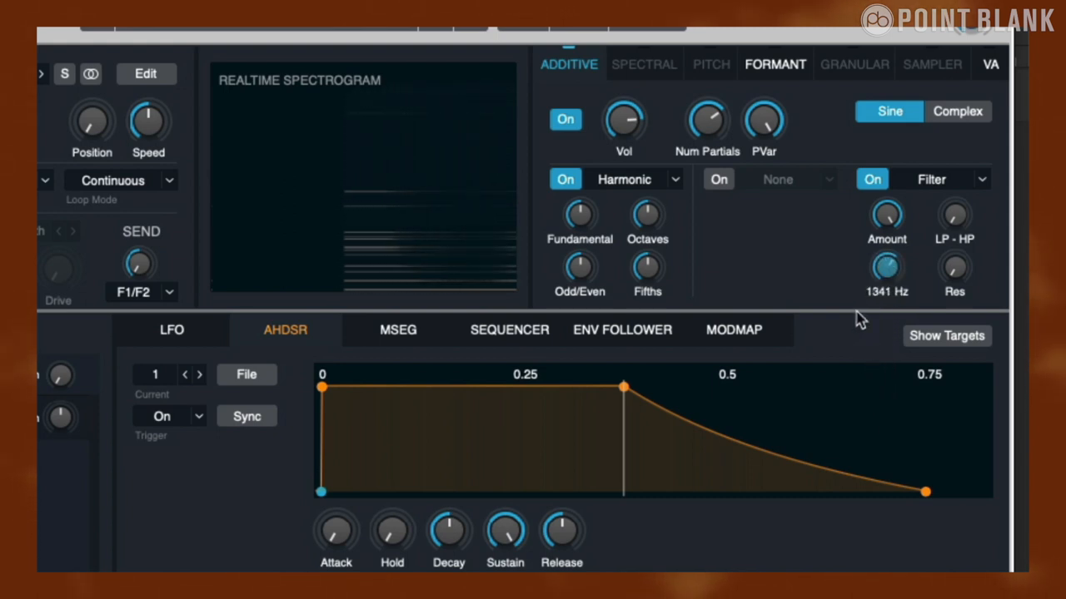
{"action": "left_click_drag", "start_coordinate": [886, 266], "coordinate": [886, 300]}
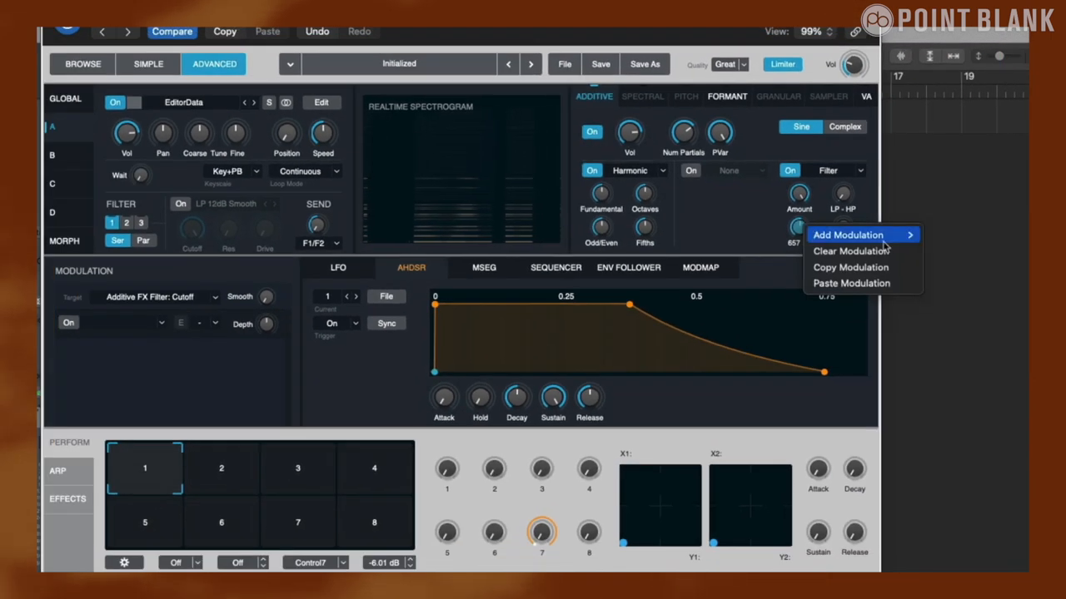
{"action": "mouse_move", "coordinate": [846, 233]}
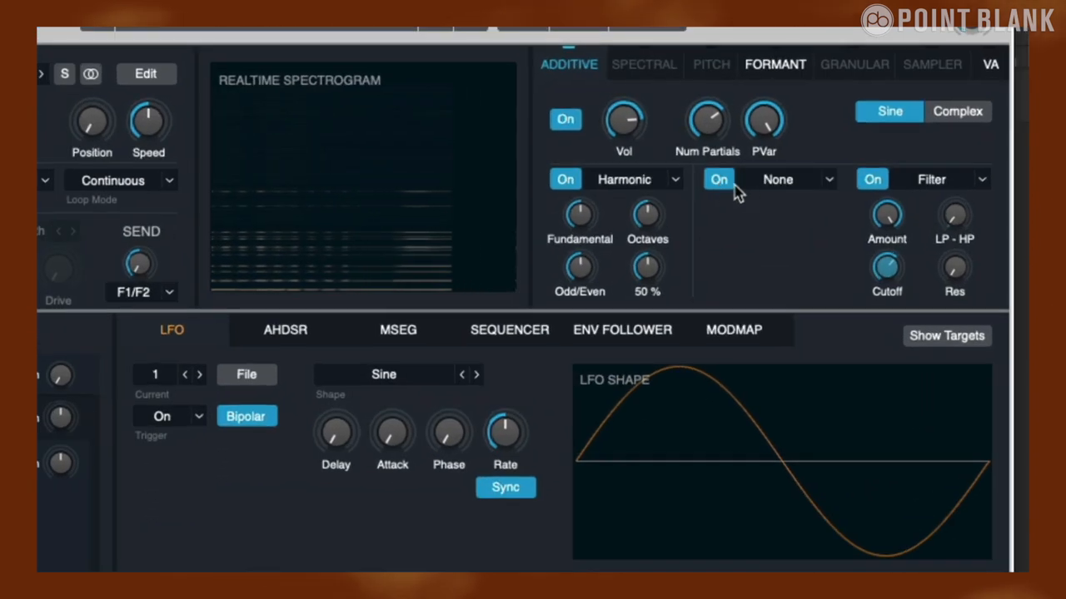
Load the Stretch pitch effect in the middle additive slot and settle the String amount at a small percentage
{"action": "left_click", "coordinate": [779, 179]}
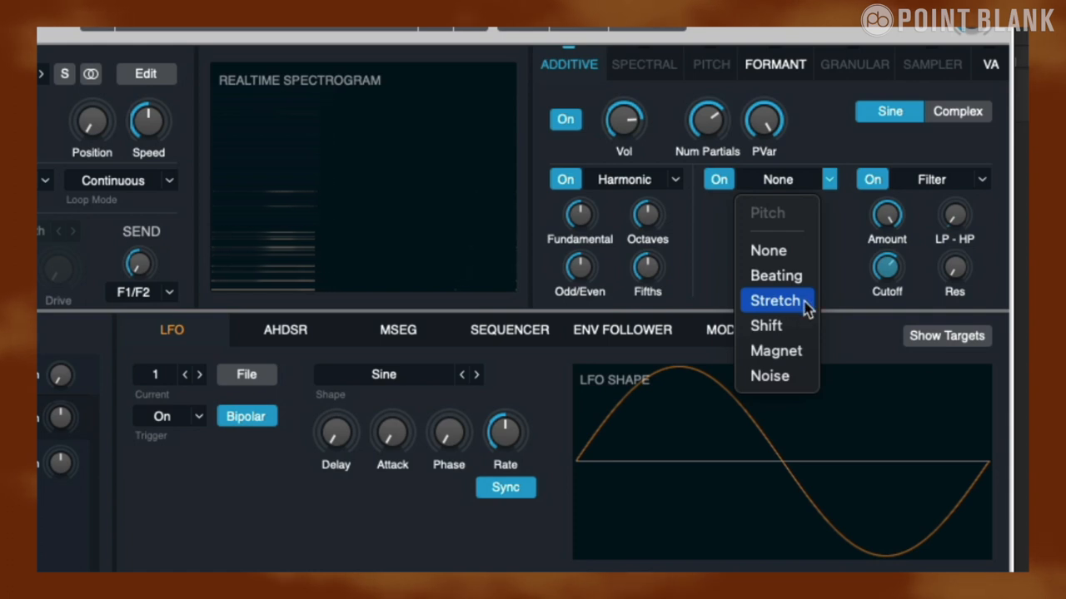
{"action": "left_click", "coordinate": [775, 300]}
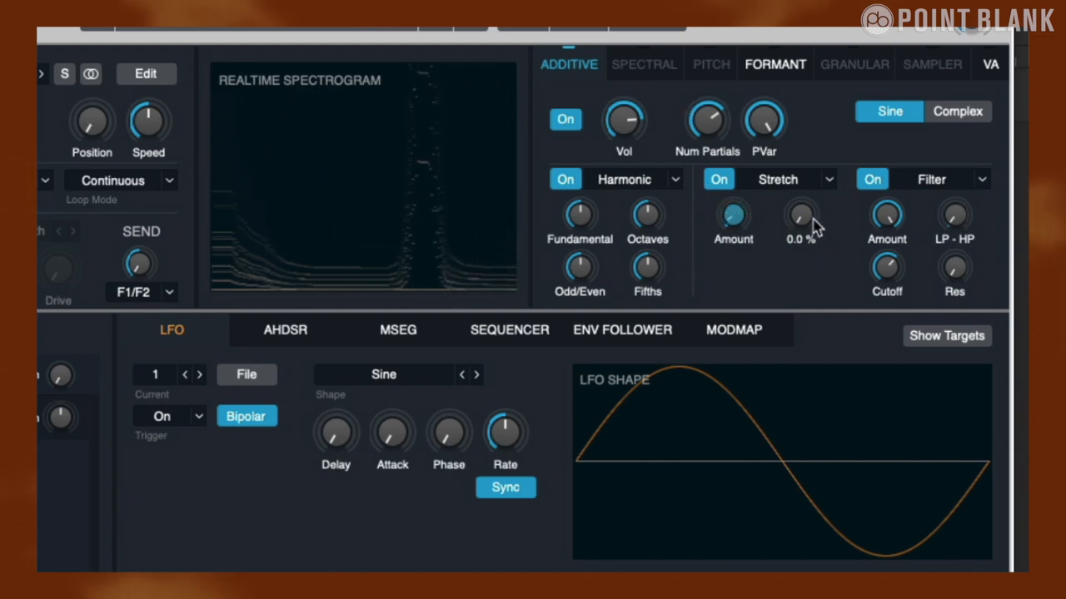
{"action": "left_click_drag", "start_coordinate": [801, 216], "coordinate": [801, 203]}
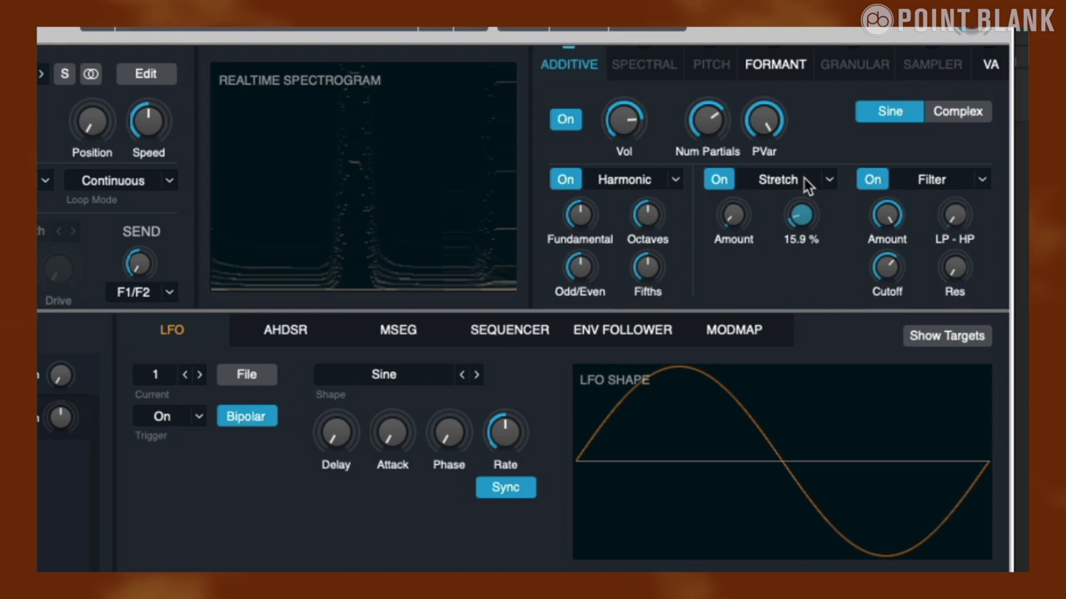
{"action": "left_click_drag", "start_coordinate": [799, 215], "coordinate": [799, 232]}
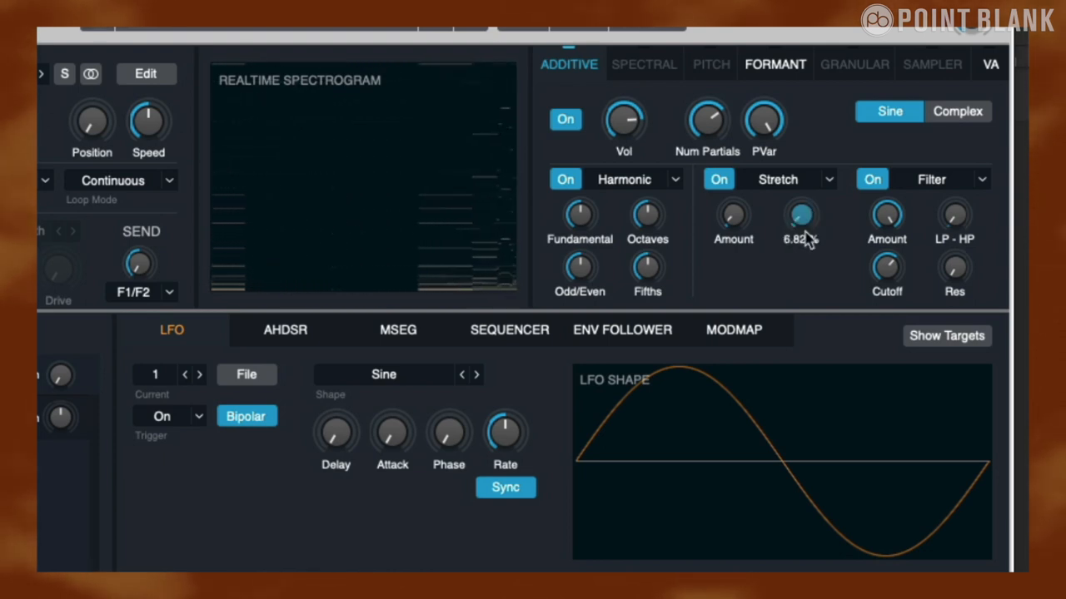
{"action": "left_click_drag", "start_coordinate": [799, 215], "coordinate": [733, 215]}
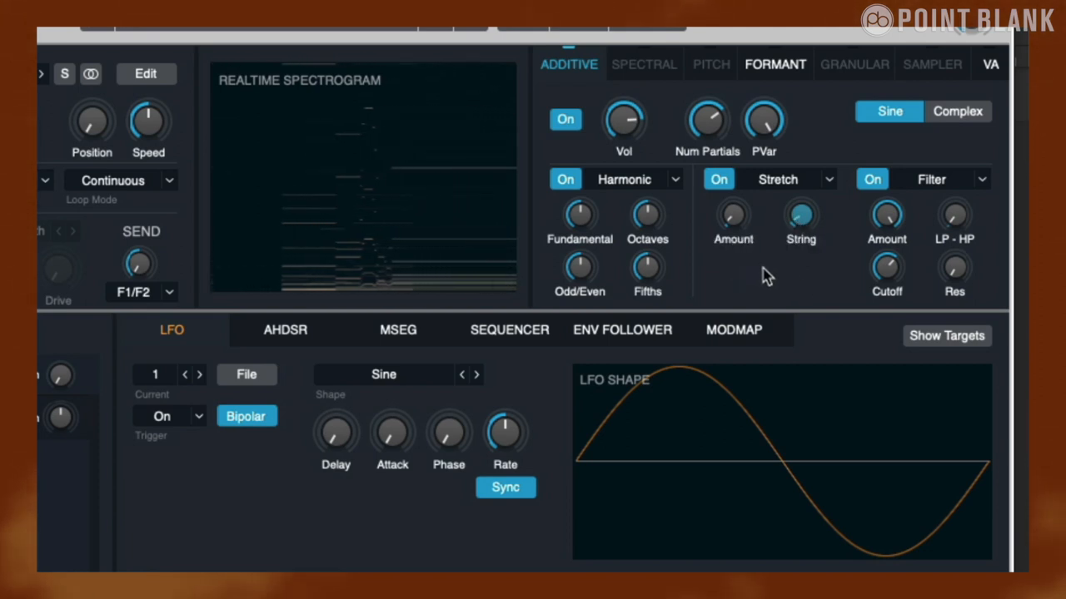
{"action": "left_click_drag", "start_coordinate": [885, 266], "coordinate": [885, 258]}
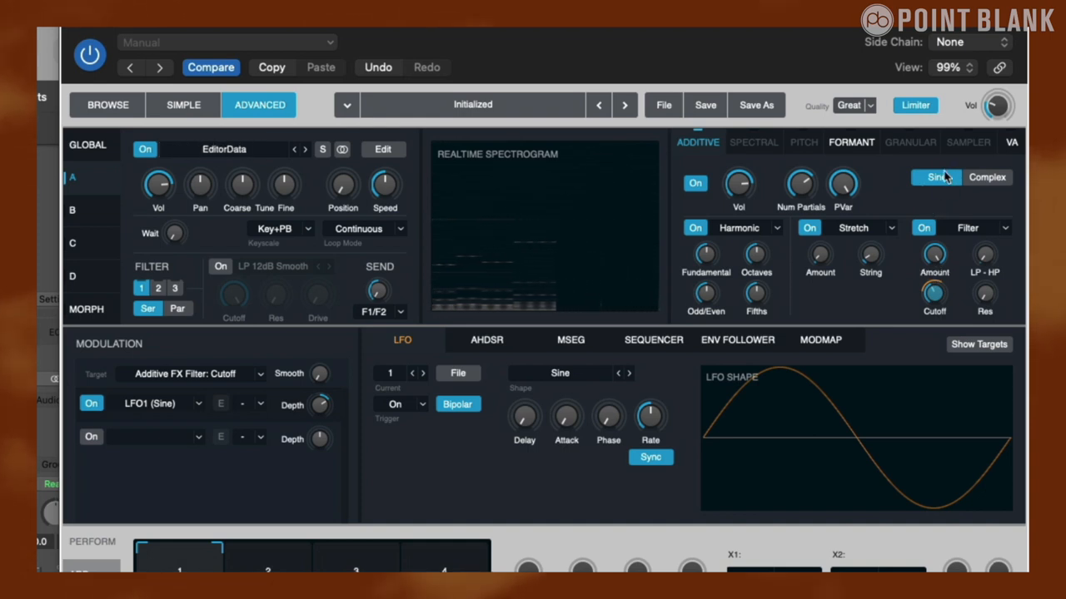
Switch the partials to Complex mode with the Basic > Square waveform and check the partial editor
{"action": "left_click", "coordinate": [988, 177]}
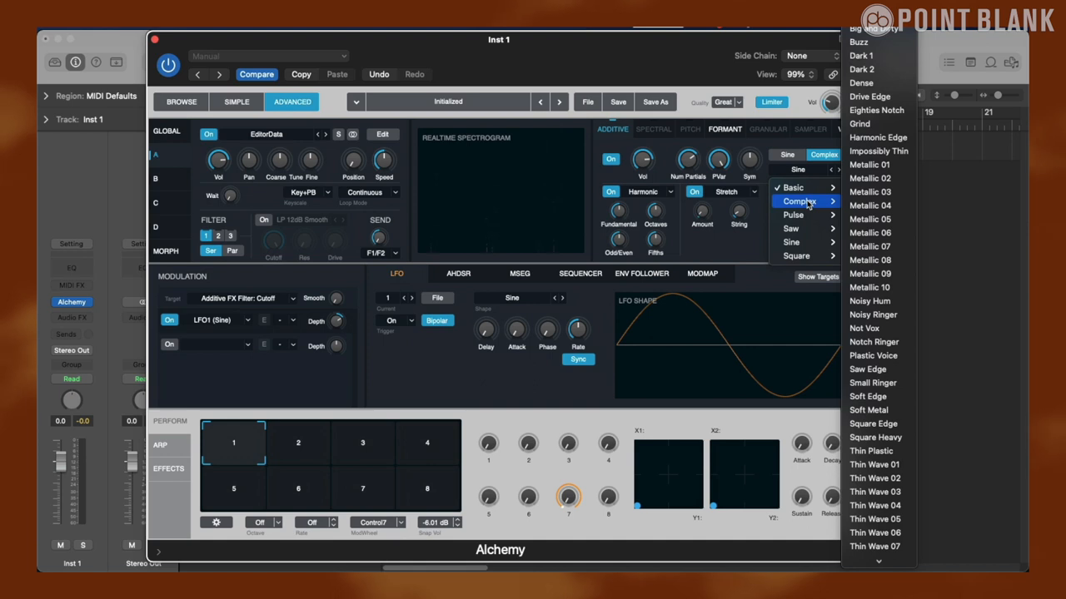
{"action": "left_click", "coordinate": [792, 186]}
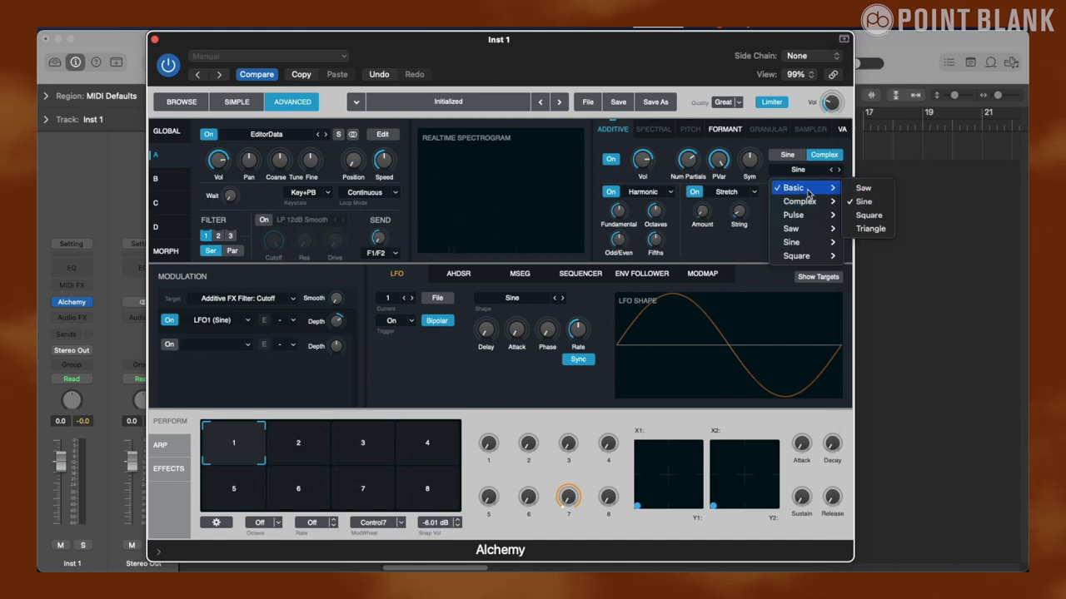
{"action": "left_click", "coordinate": [869, 215]}
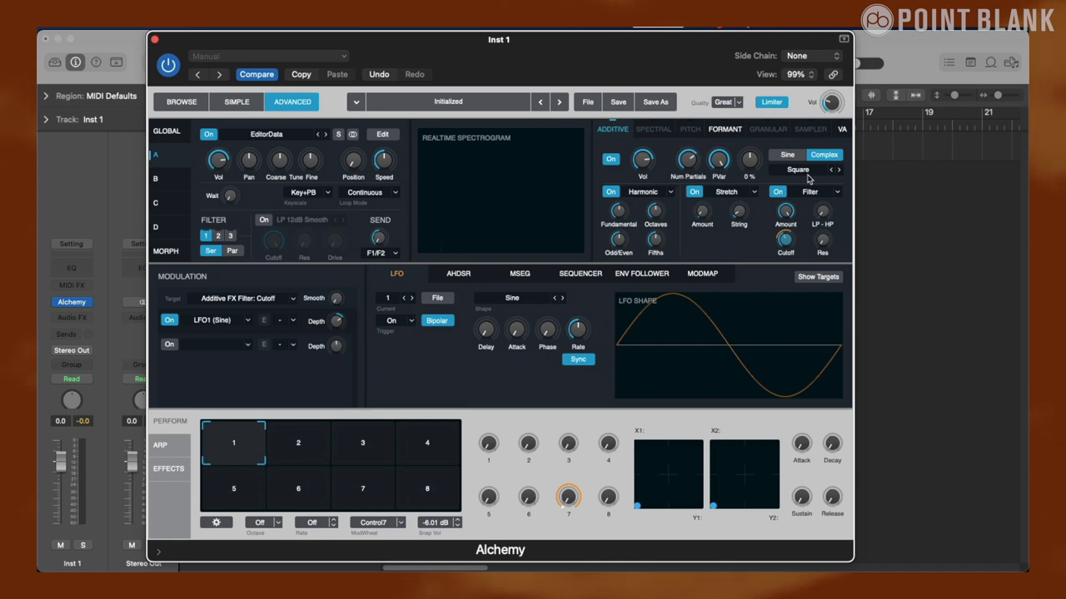
{"action": "left_click", "coordinate": [383, 133]}
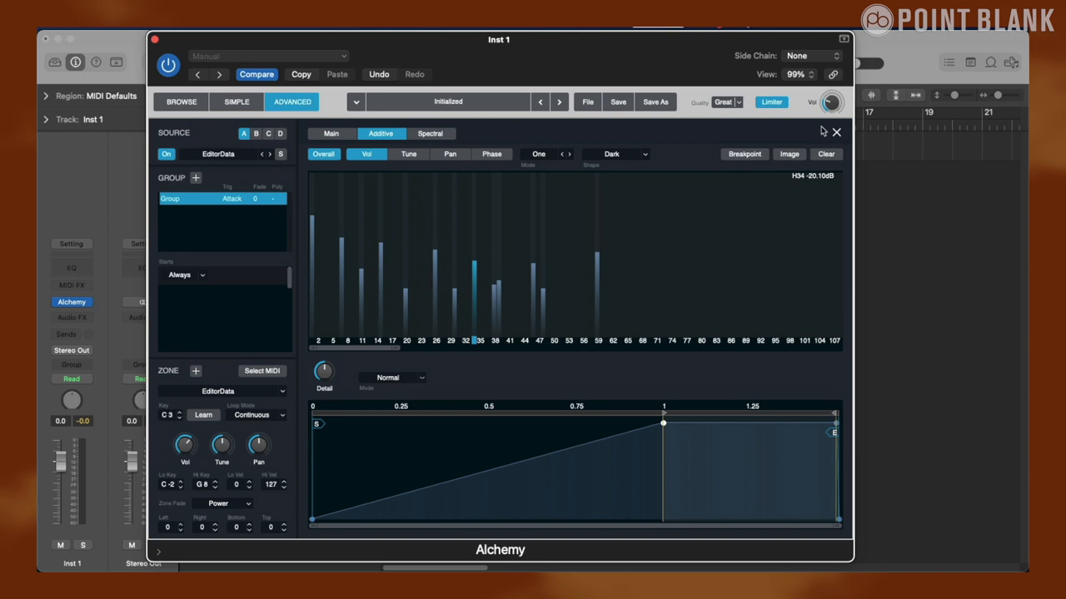
{"action": "left_click", "coordinate": [835, 131]}
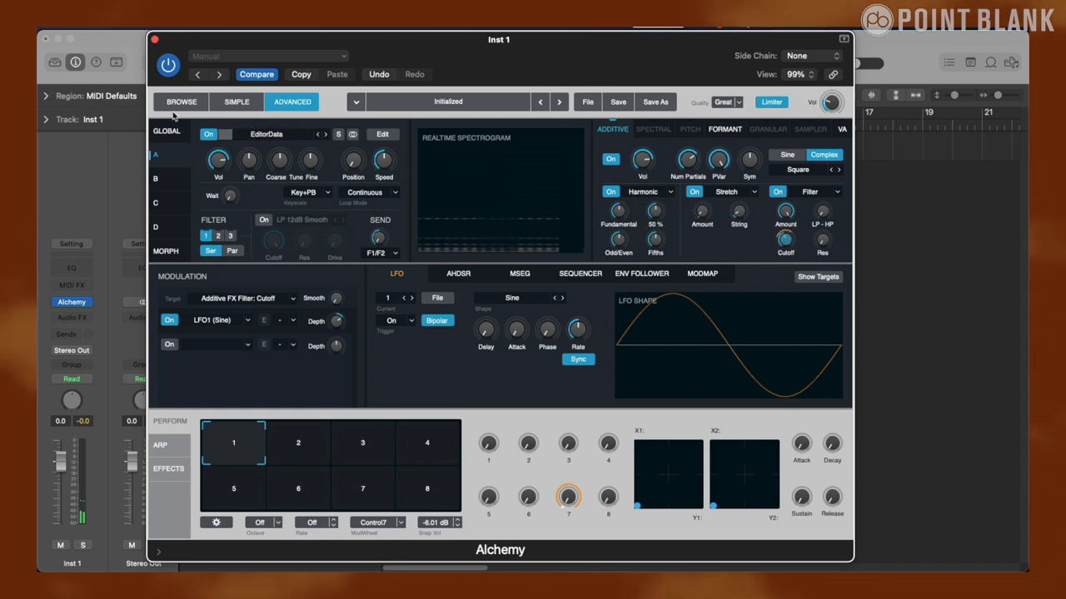
Expand the main Filter section and bring Filter 1 cutoff down to about 532 Hz, then return to the main view
{"action": "left_click", "coordinate": [166, 130]}
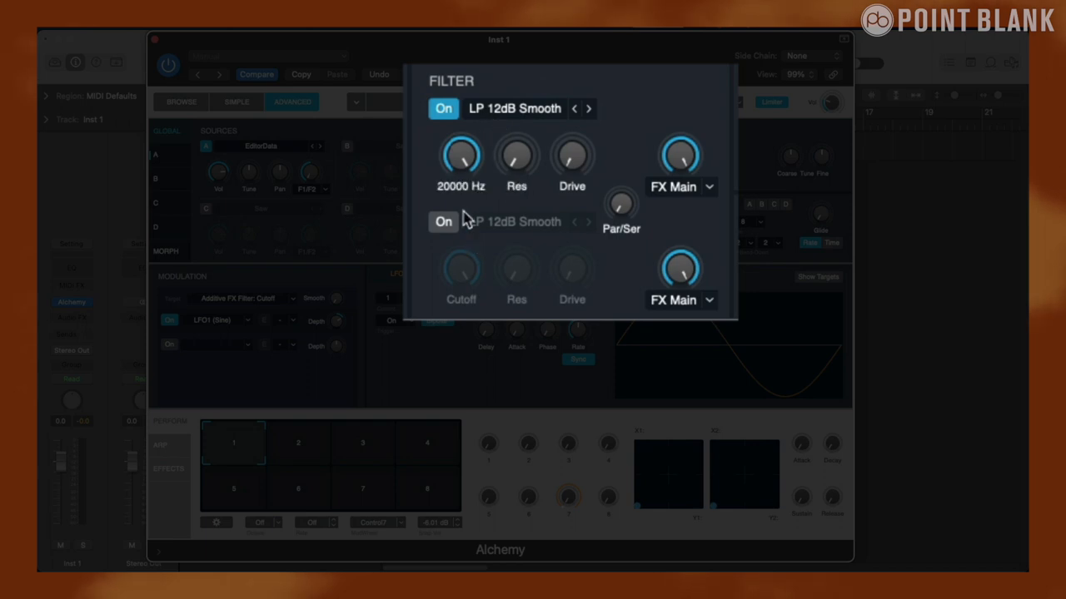
{"action": "left_click_drag", "start_coordinate": [459, 153], "coordinate": [459, 183]}
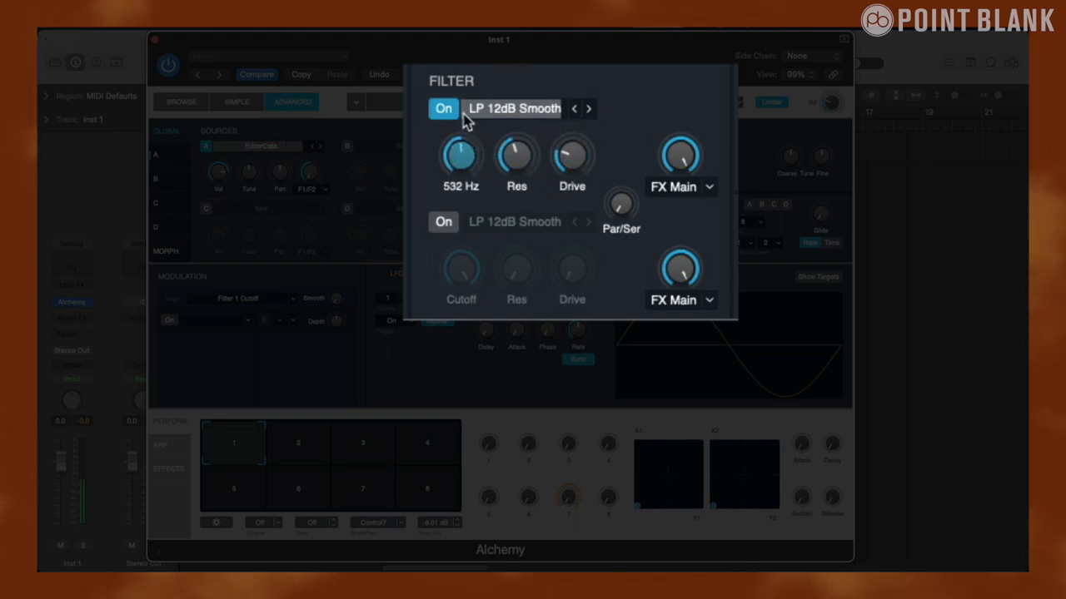
{"action": "left_click_drag", "start_coordinate": [460, 155], "coordinate": [466, 141]}
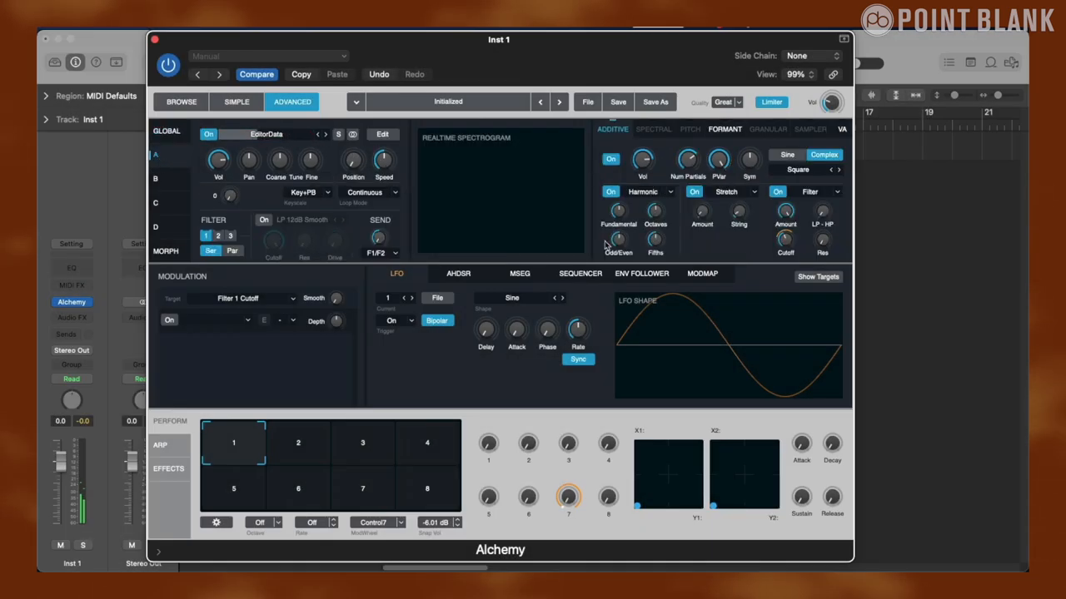
{"action": "left_click", "coordinate": [824, 170]}
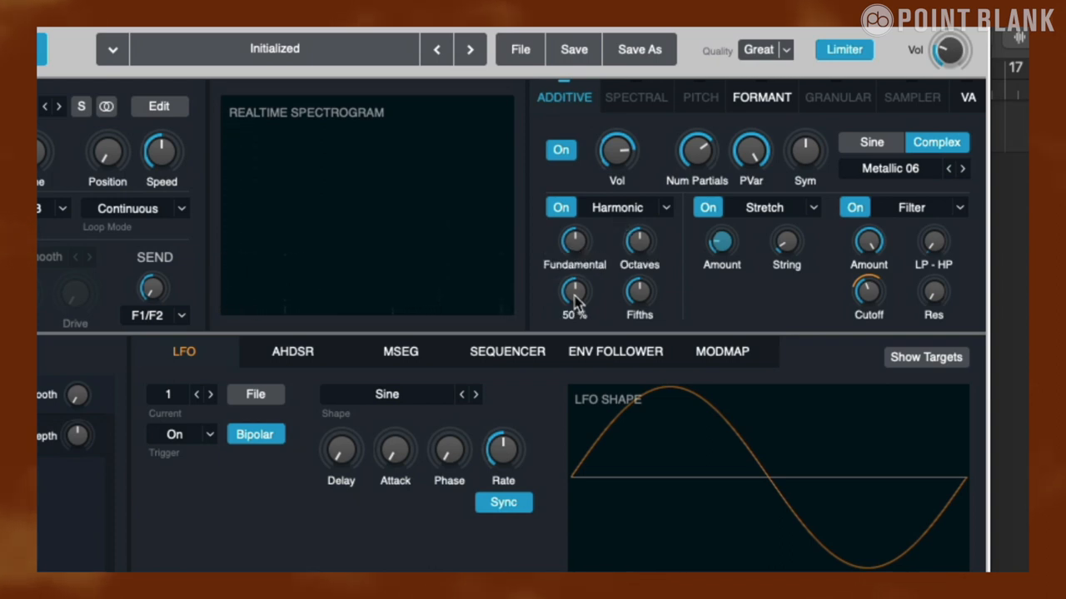
Rebalance the Harmonic effect's Odd/Even and Fifths (Fifths near 100%), keeping Harmonic as the amp effect
{"action": "left_click_drag", "start_coordinate": [573, 293], "coordinate": [579, 275]}
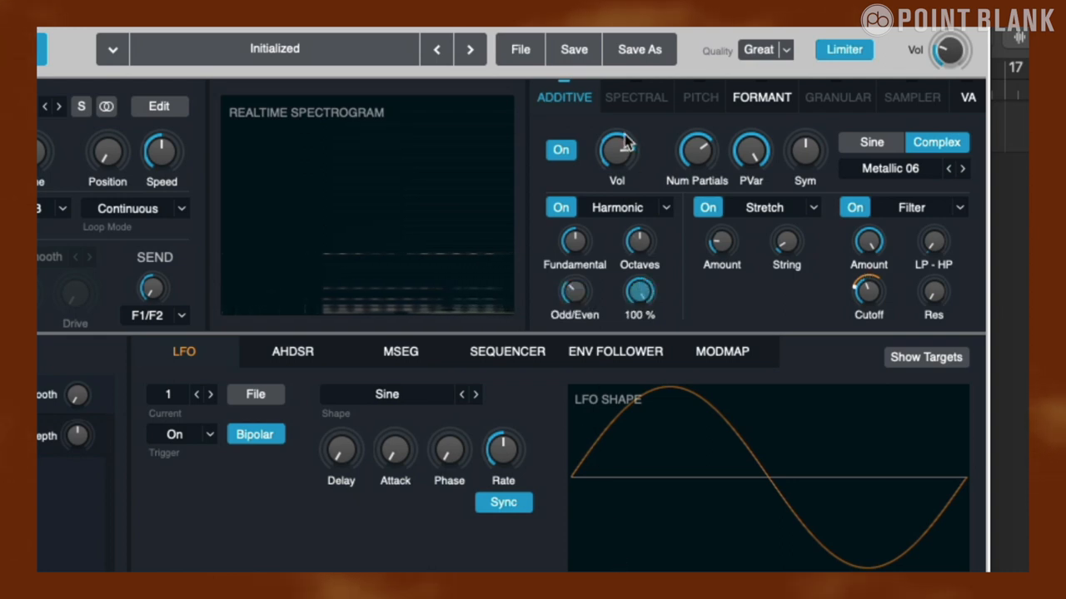
{"action": "left_click_drag", "start_coordinate": [639, 292], "coordinate": [639, 425]}
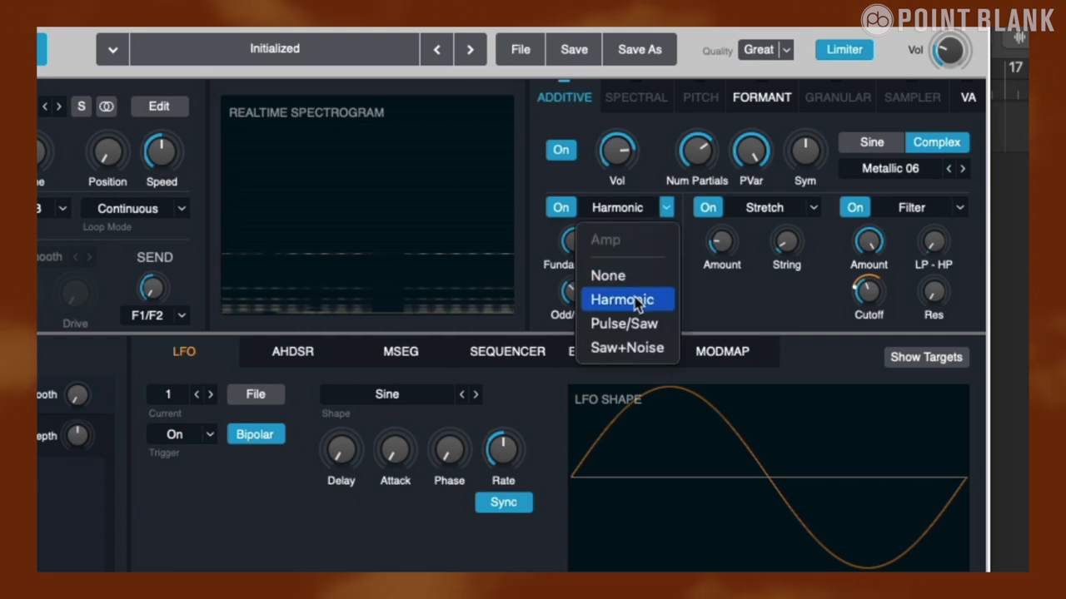
{"action": "left_click", "coordinate": [626, 300]}
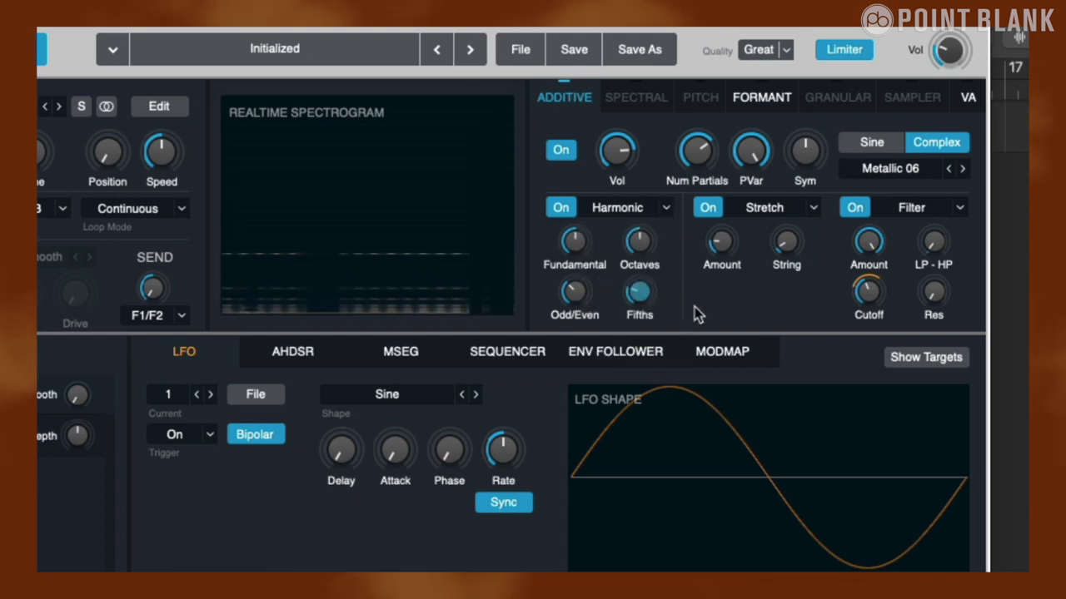